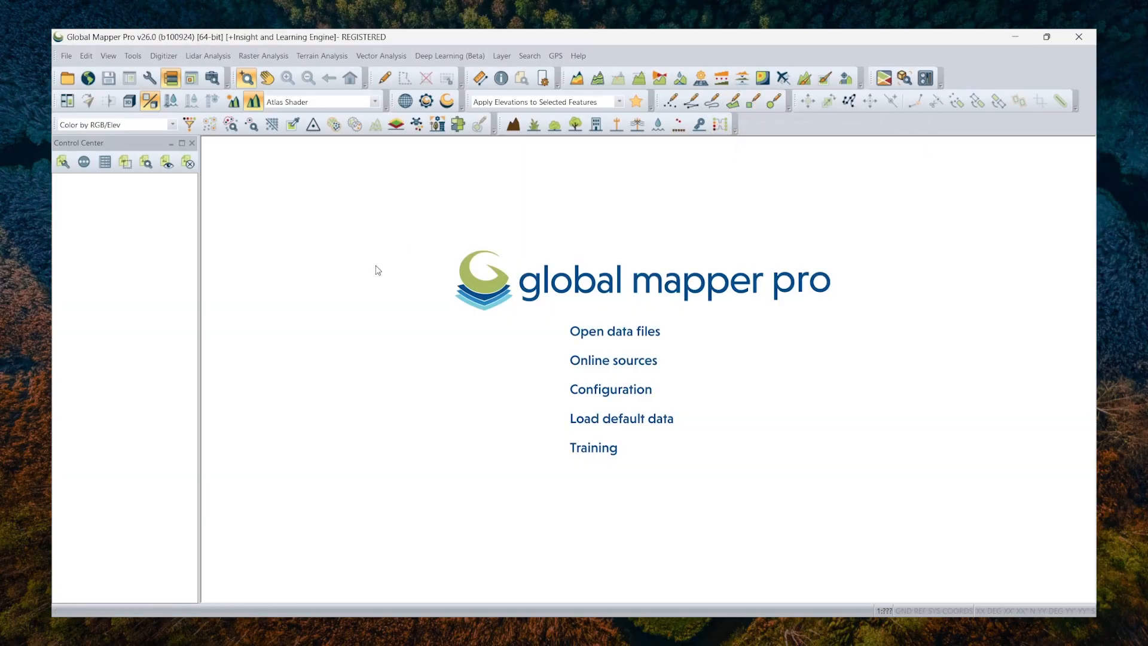
mouse_move(315, 266)
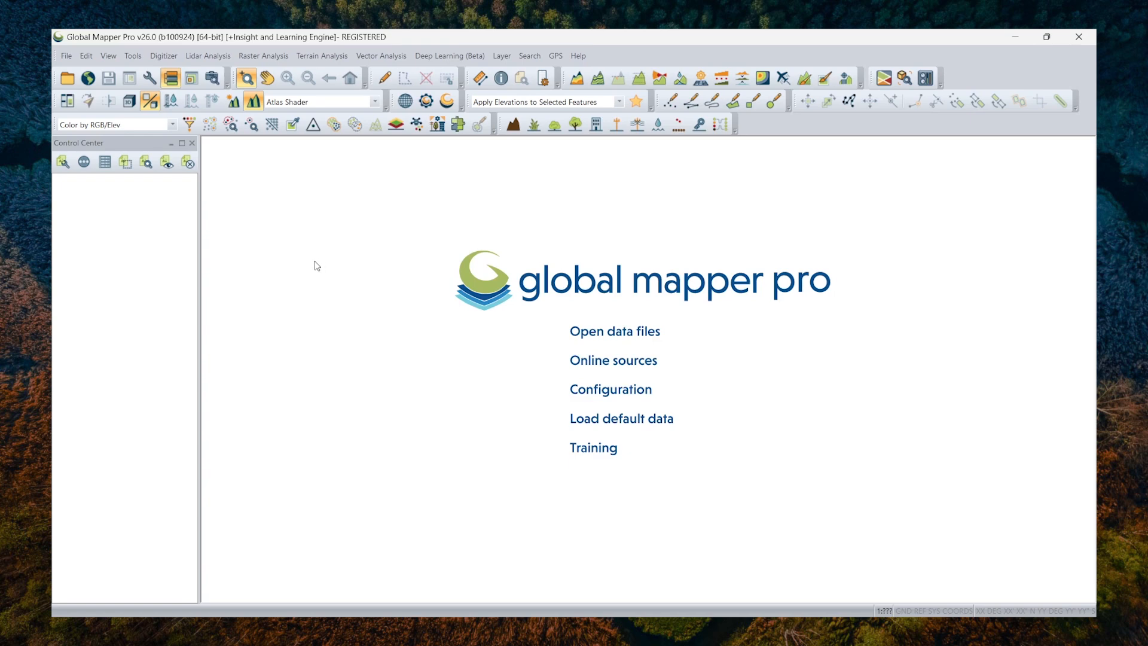
mouse_move(119, 200)
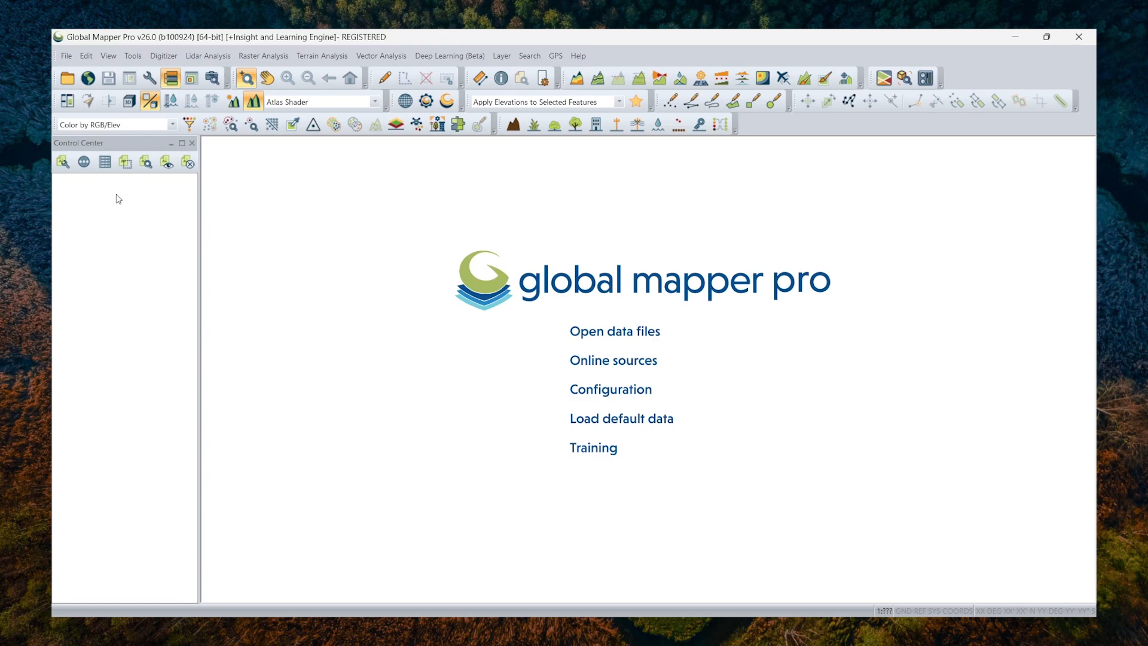
- Load the Cobbosee_North 2.gmmp package and add all its layers to the map
left_click(66, 56)
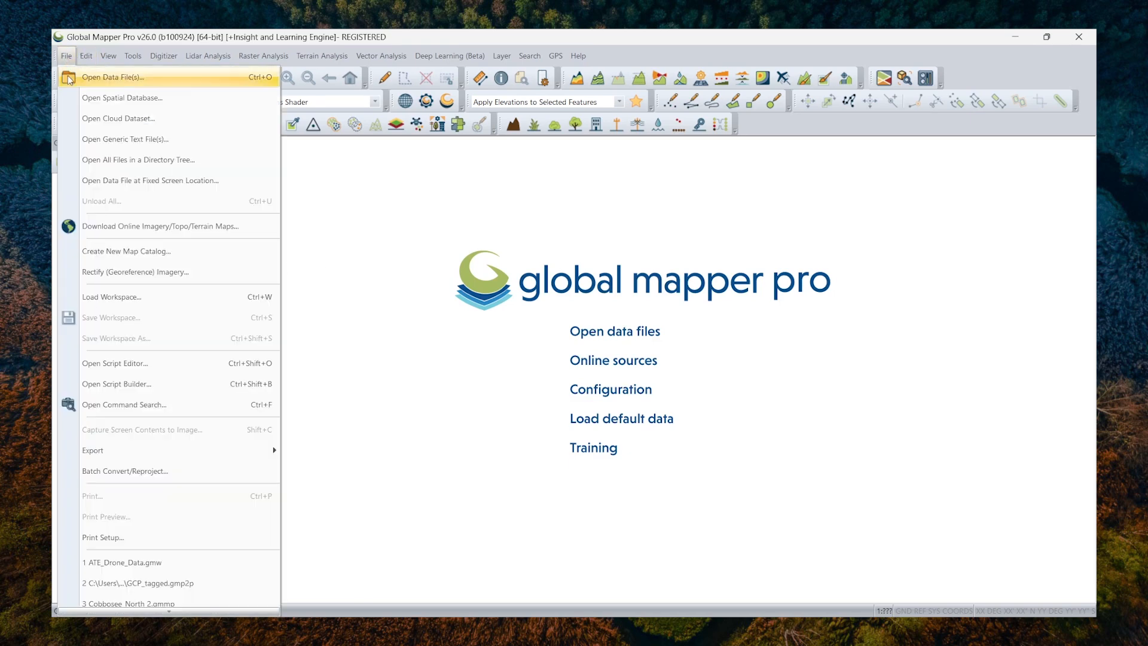
left_click(113, 77)
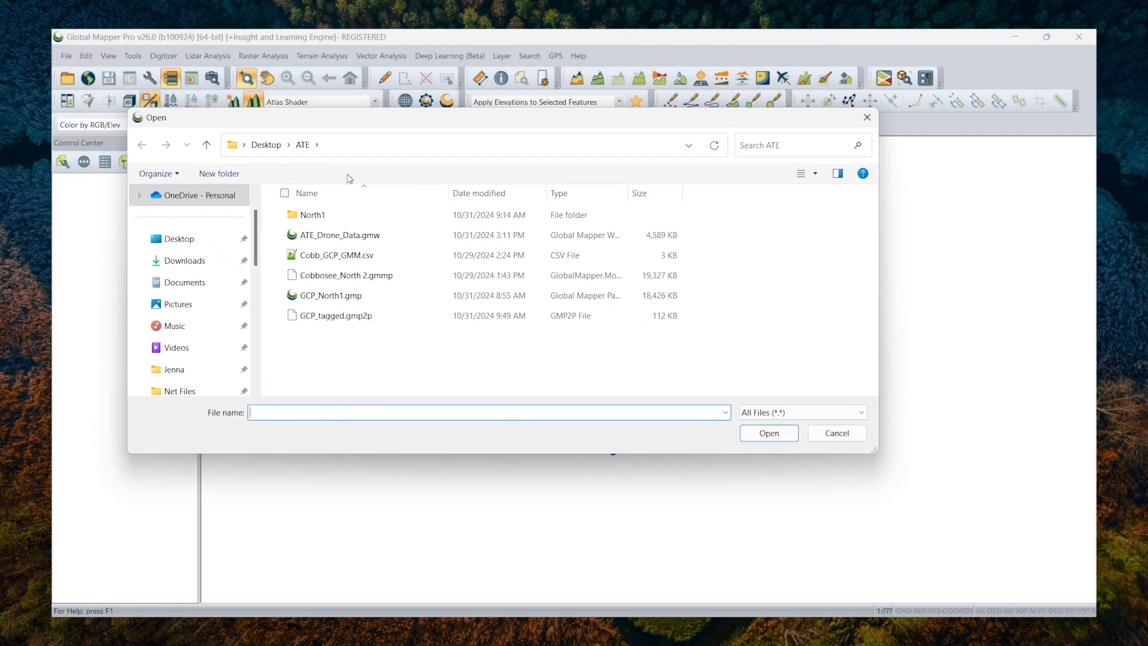
left_click(344, 275)
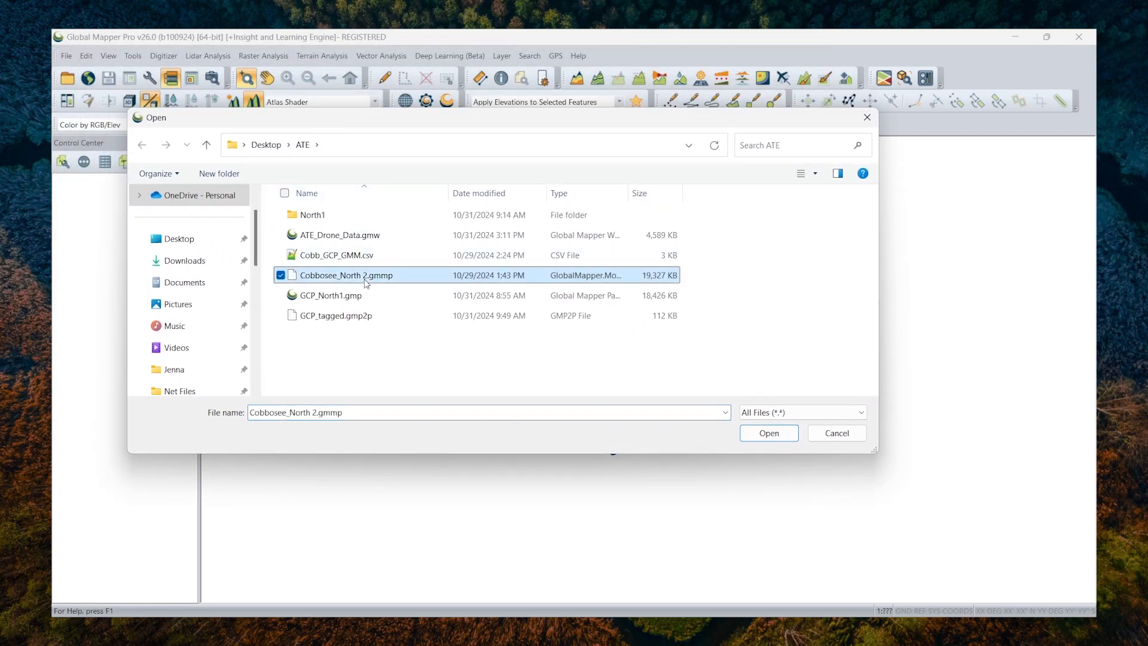
mouse_move(366, 276)
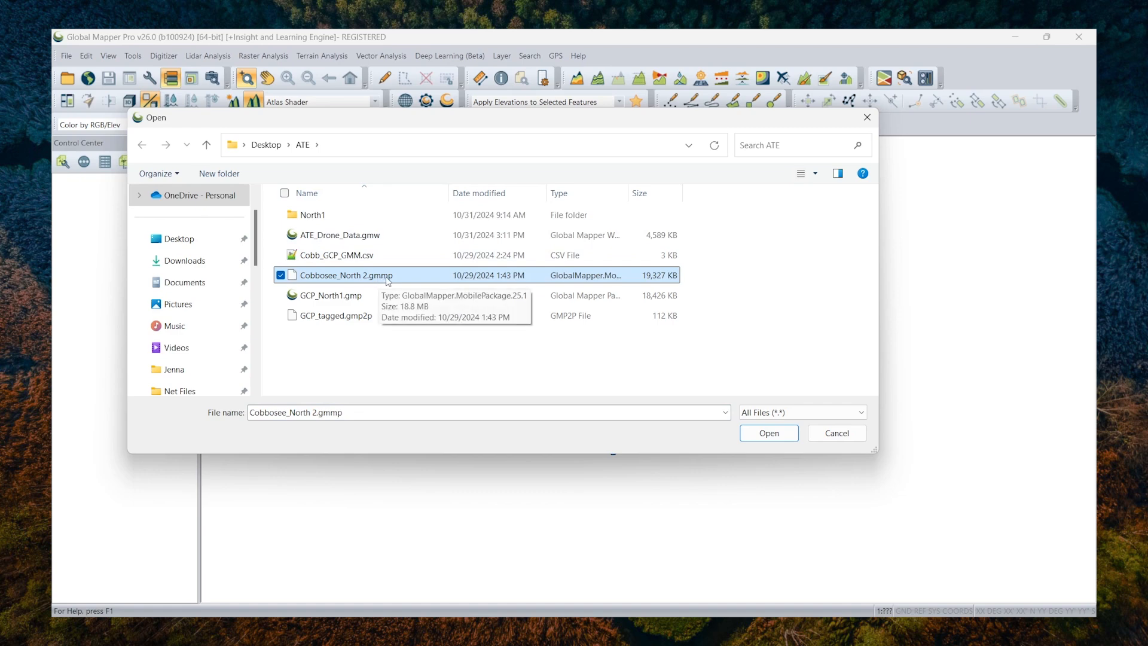
left_click(767, 433)
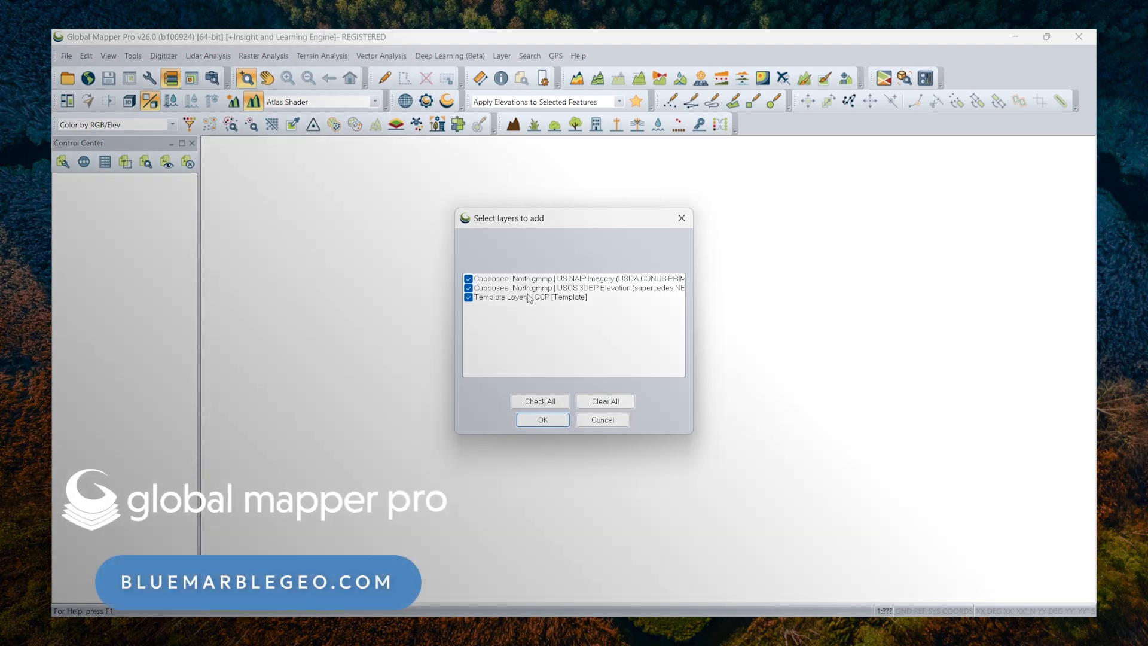
left_click(541, 419)
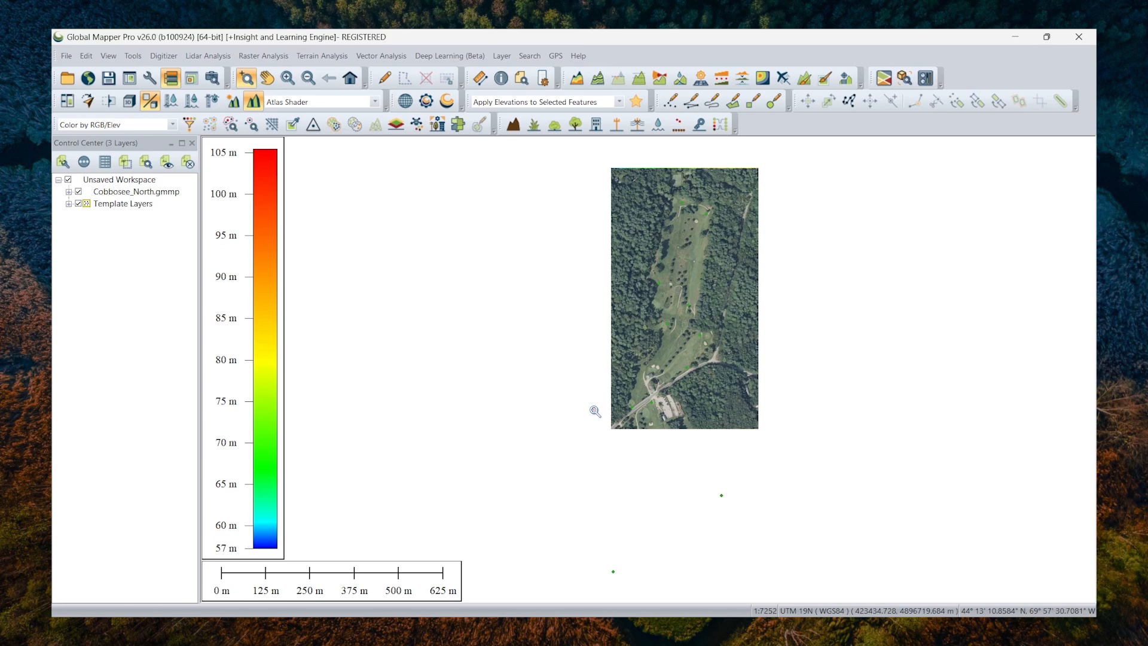
mouse_move(641, 399)
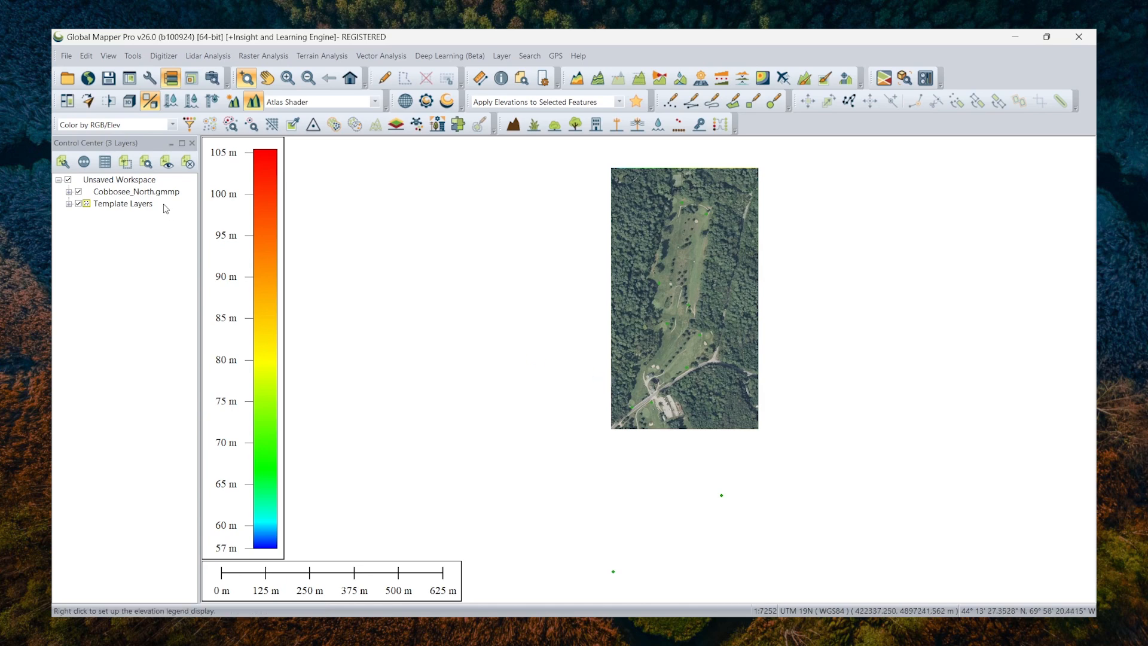
mouse_move(138, 197)
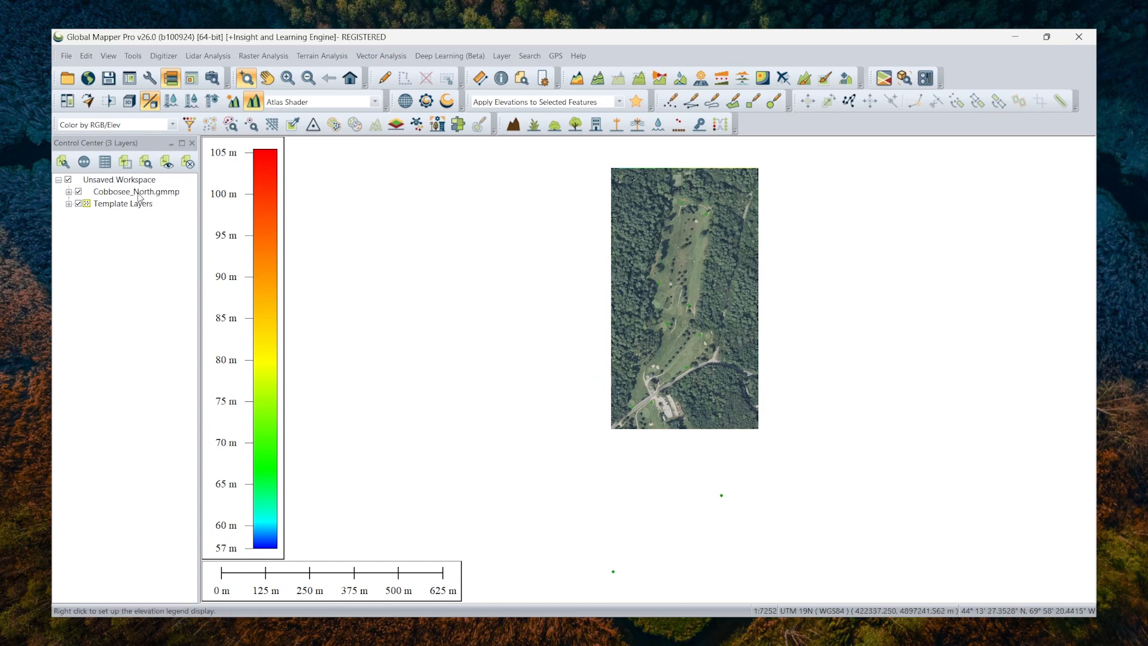
mouse_move(139, 182)
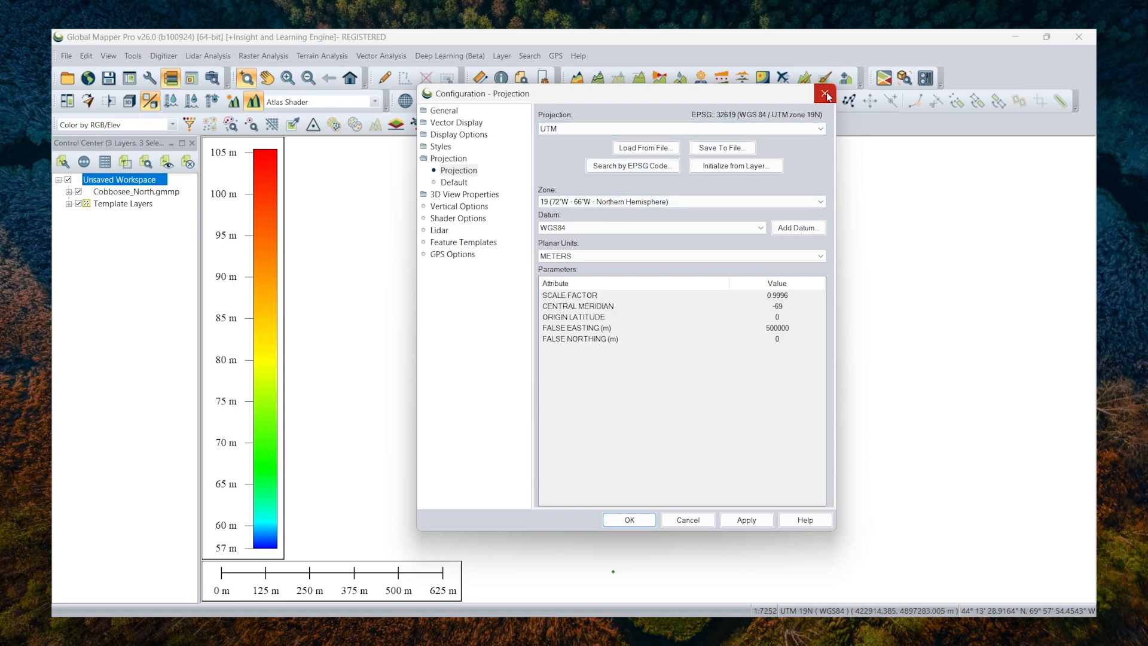
- Close the Configuration - Projection dialog without changes, returning to the UTM 19N map
left_click(826, 93)
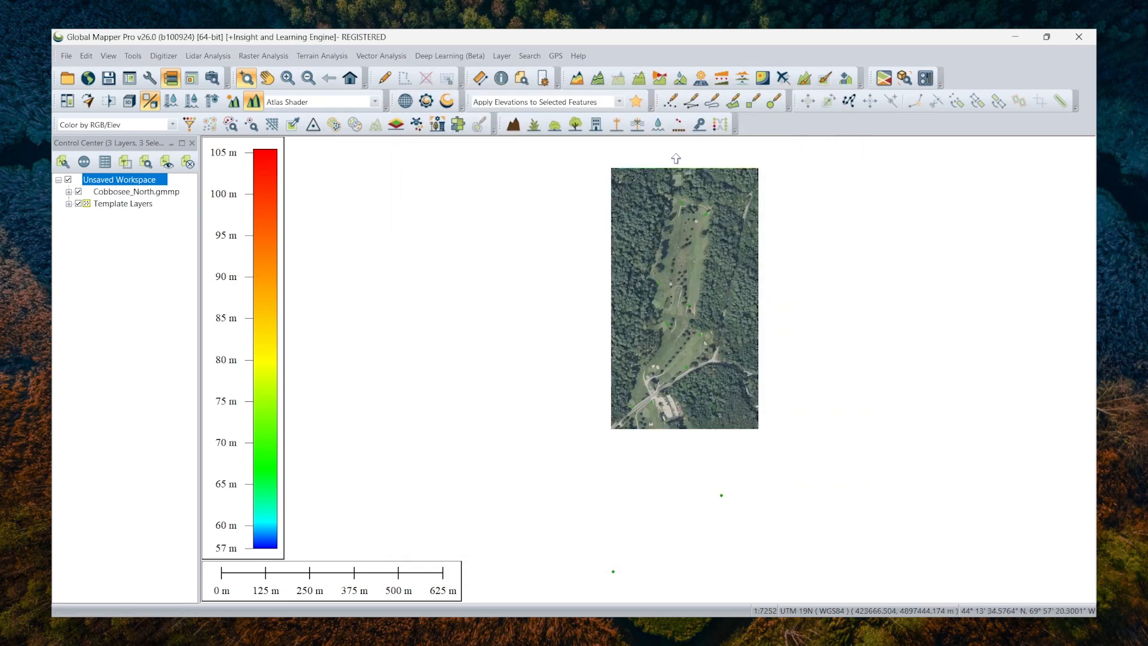
mouse_move(617, 172)
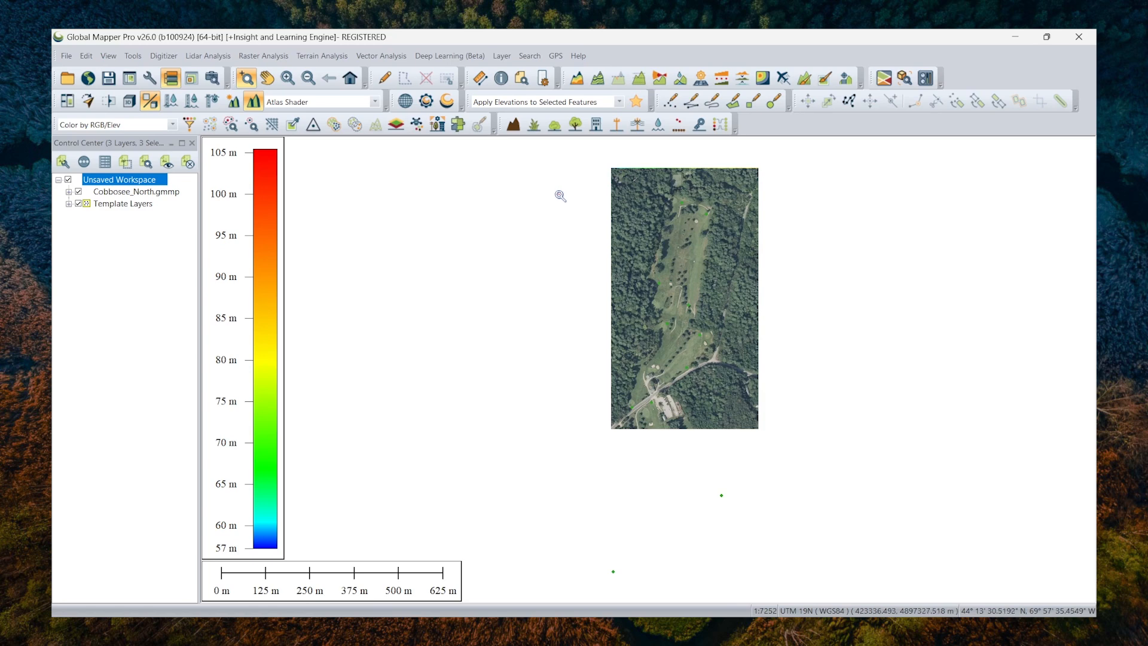
mouse_move(155, 206)
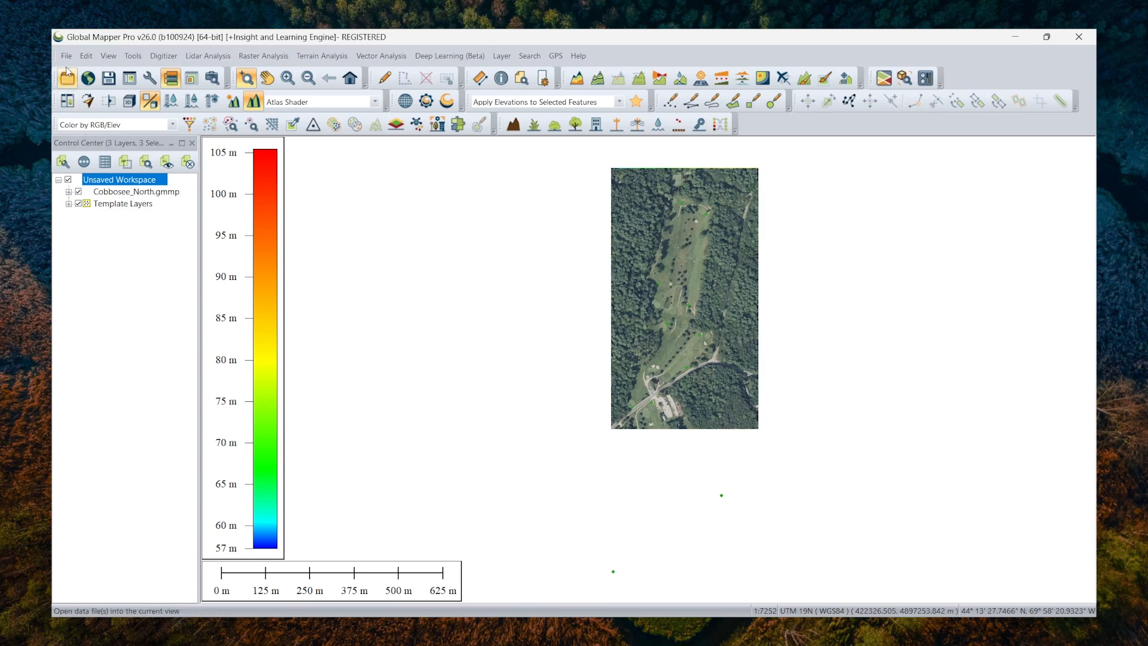
- Choose the North1\images folder as the directory-tree source, keeping mask *jpg with Recurse on
left_click(66, 56)
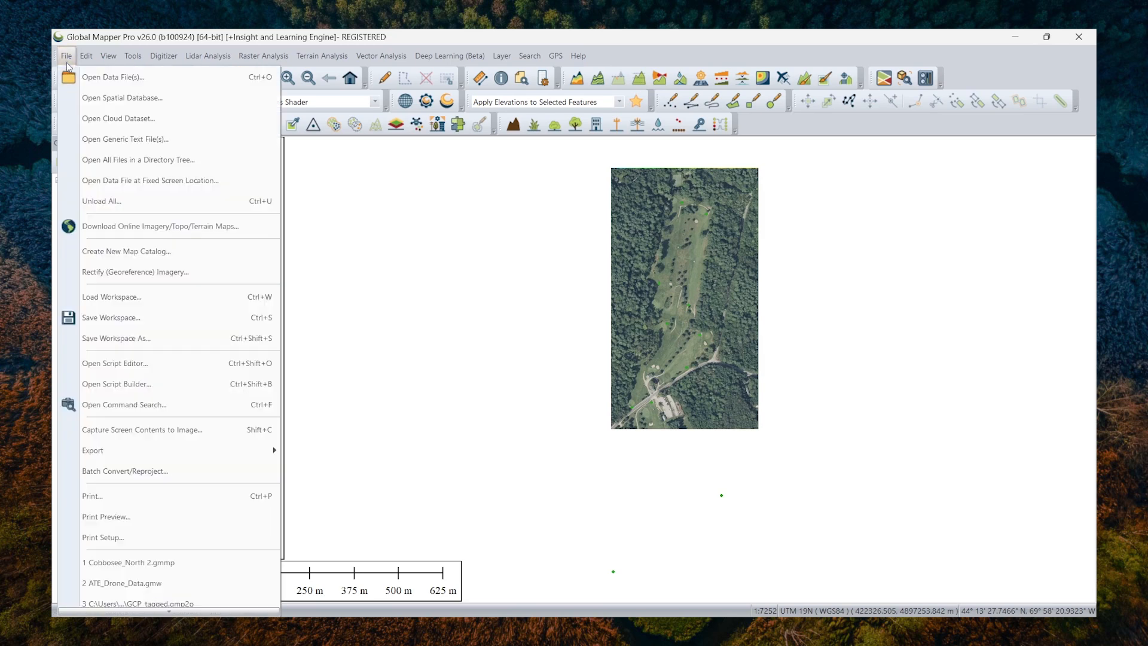
mouse_move(139, 159)
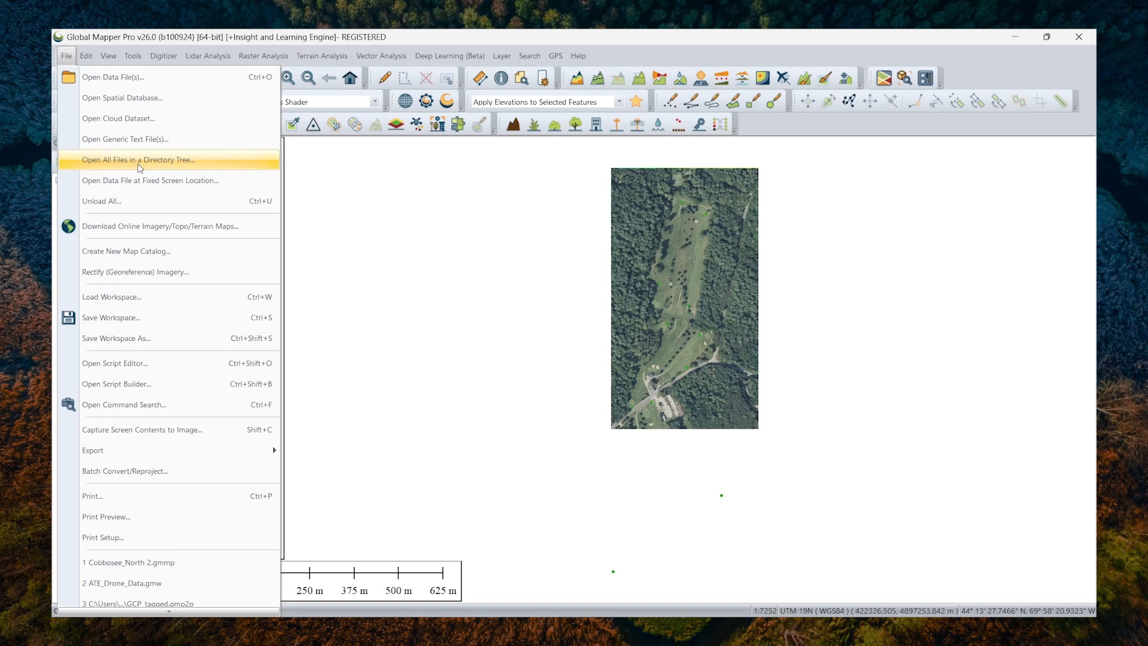
left_click(137, 159)
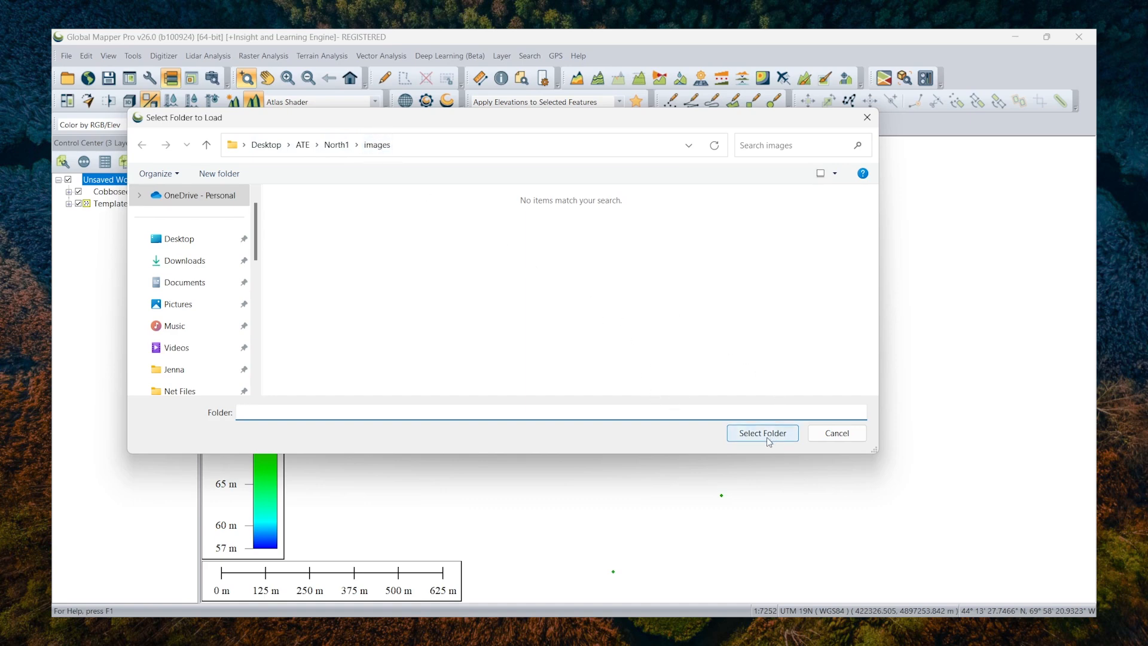
left_click(762, 433)
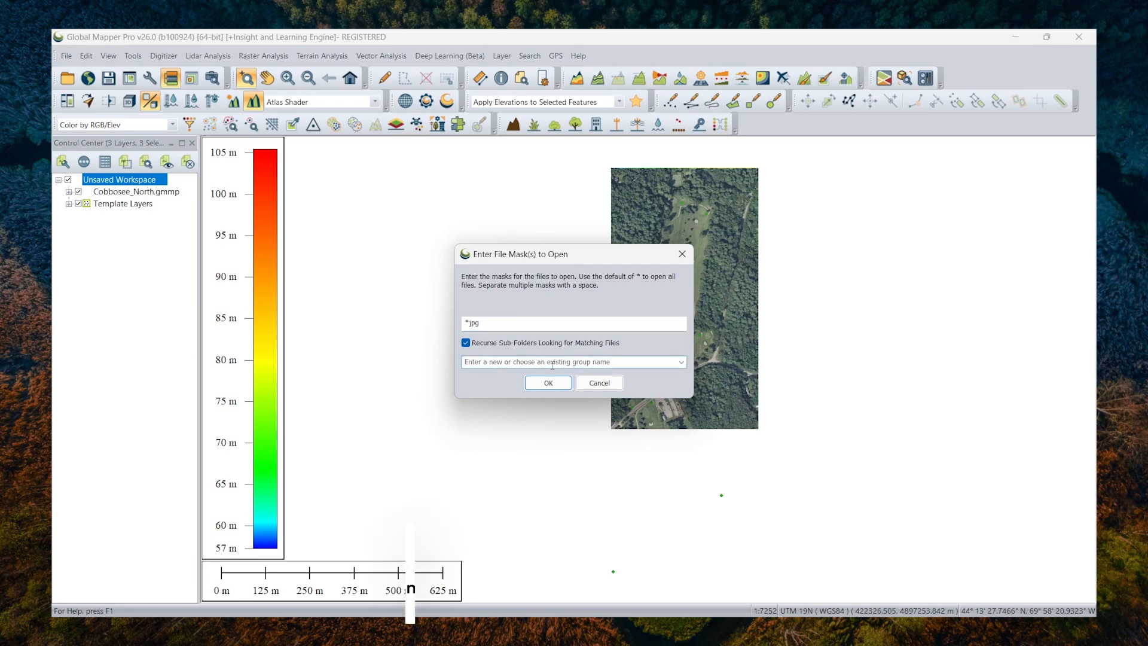
- Load all drone JPGs into a layer group named 'Images'
type("Images")
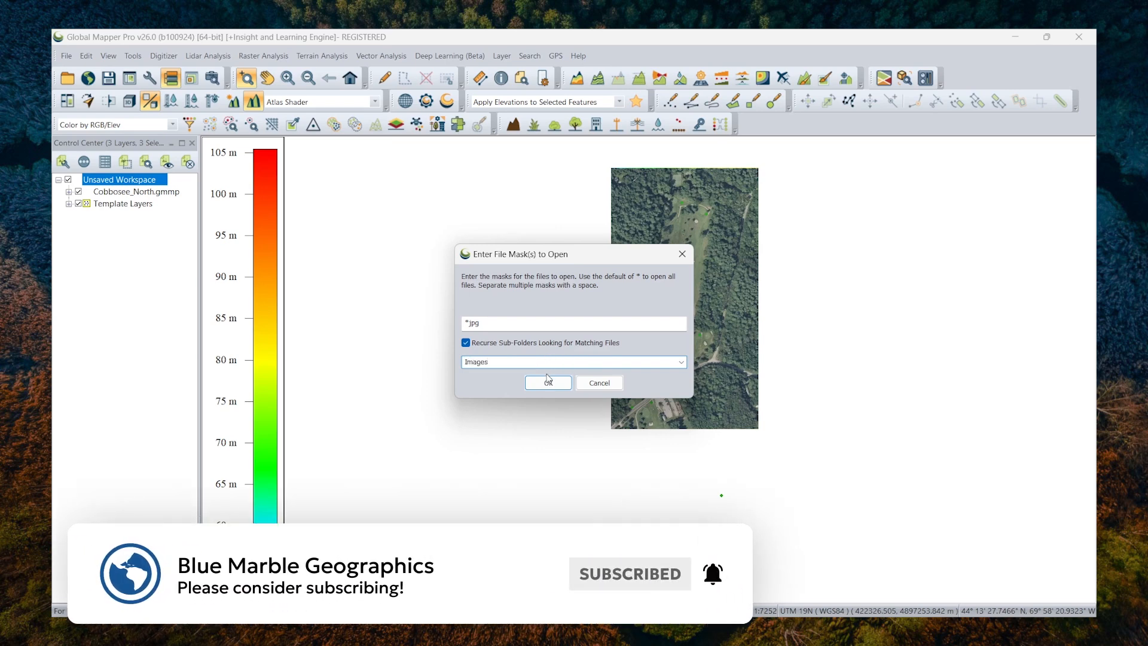
left_click(548, 383)
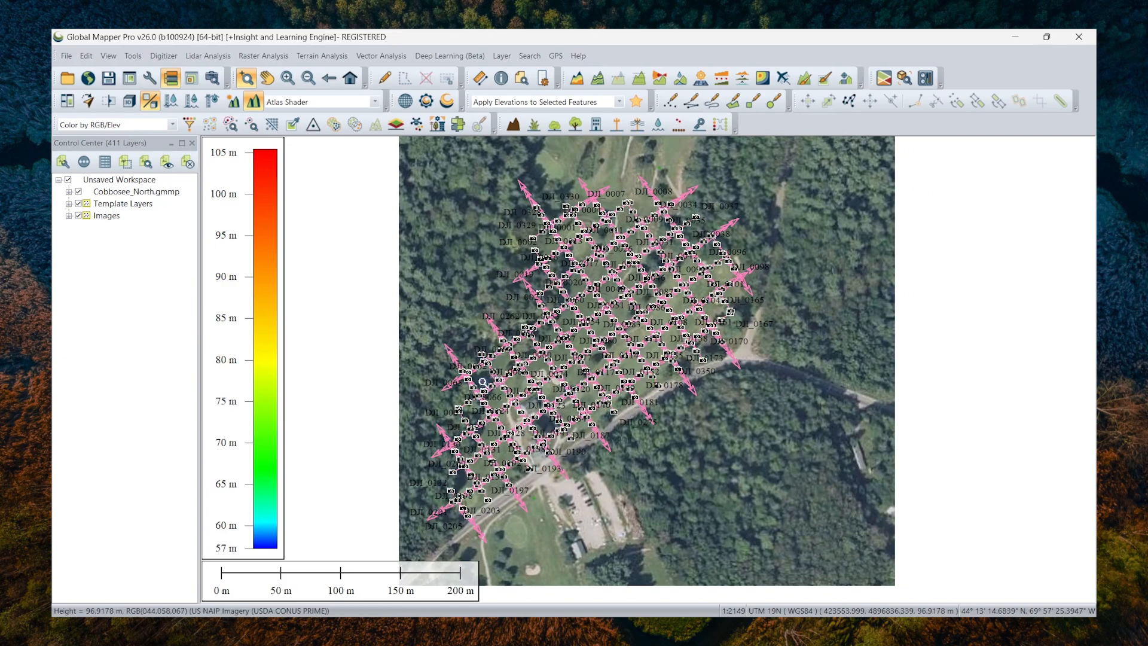
- Zoom in until the individual DJI image labels along the flight lines are readable
scroll("up", 3)
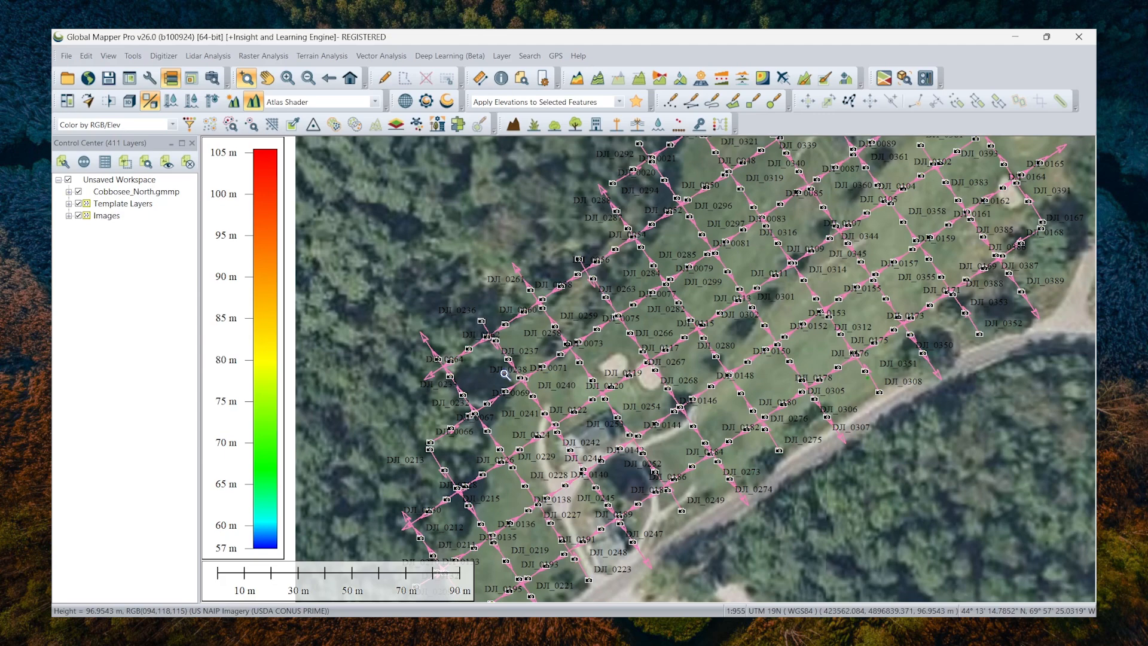
mouse_move(500, 373)
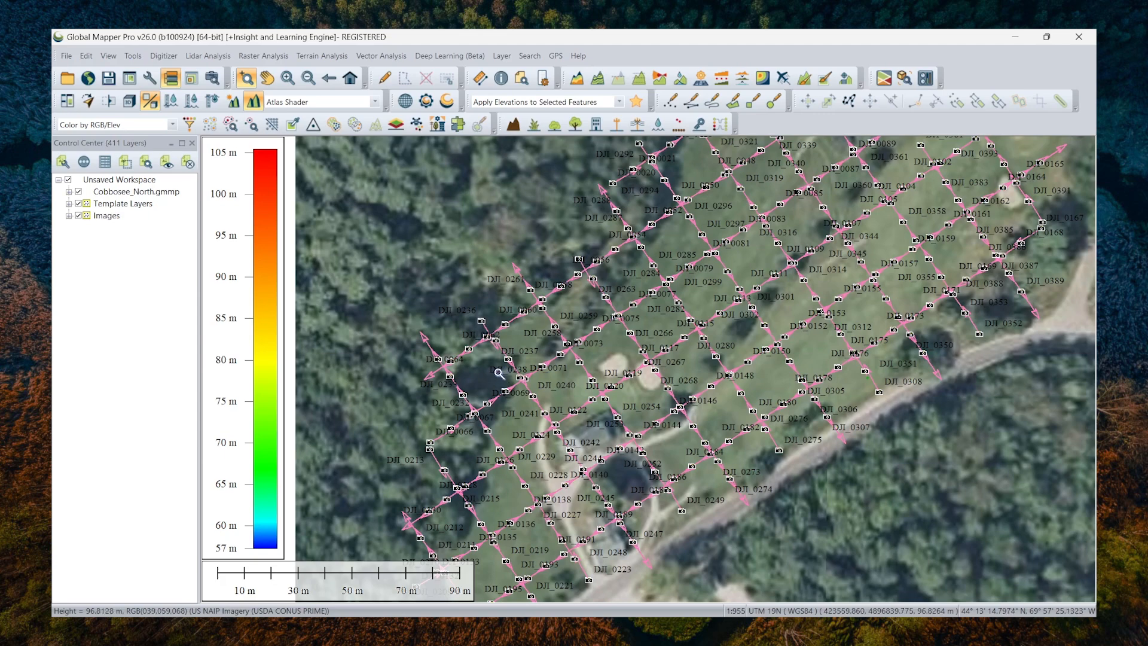
mouse_move(164, 260)
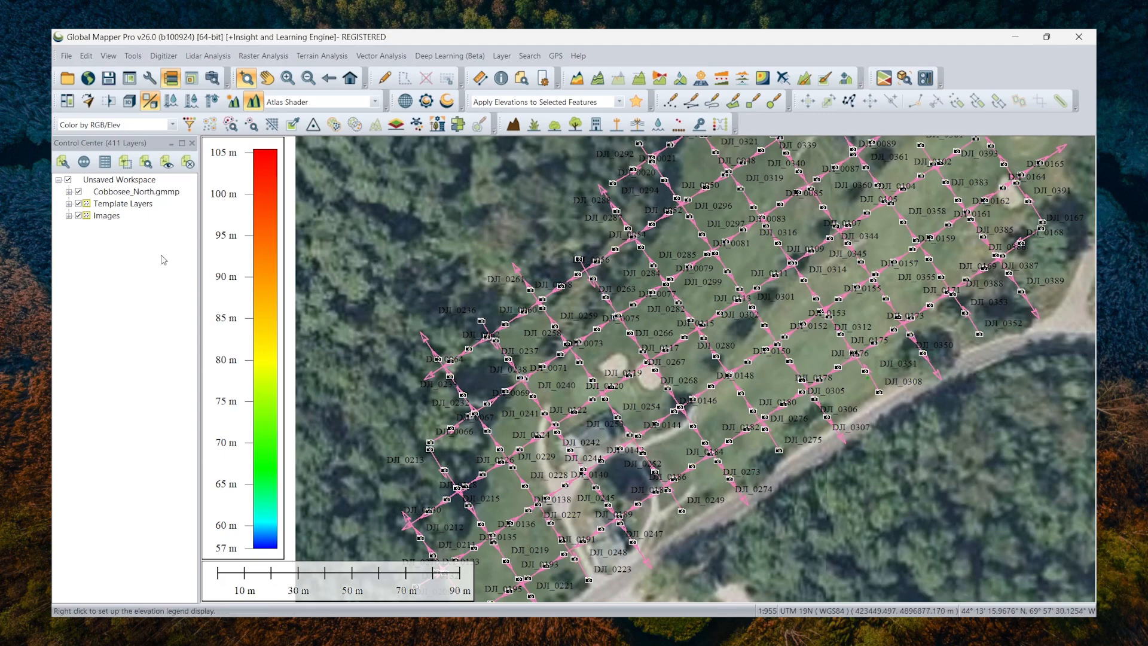
mouse_move(118, 249)
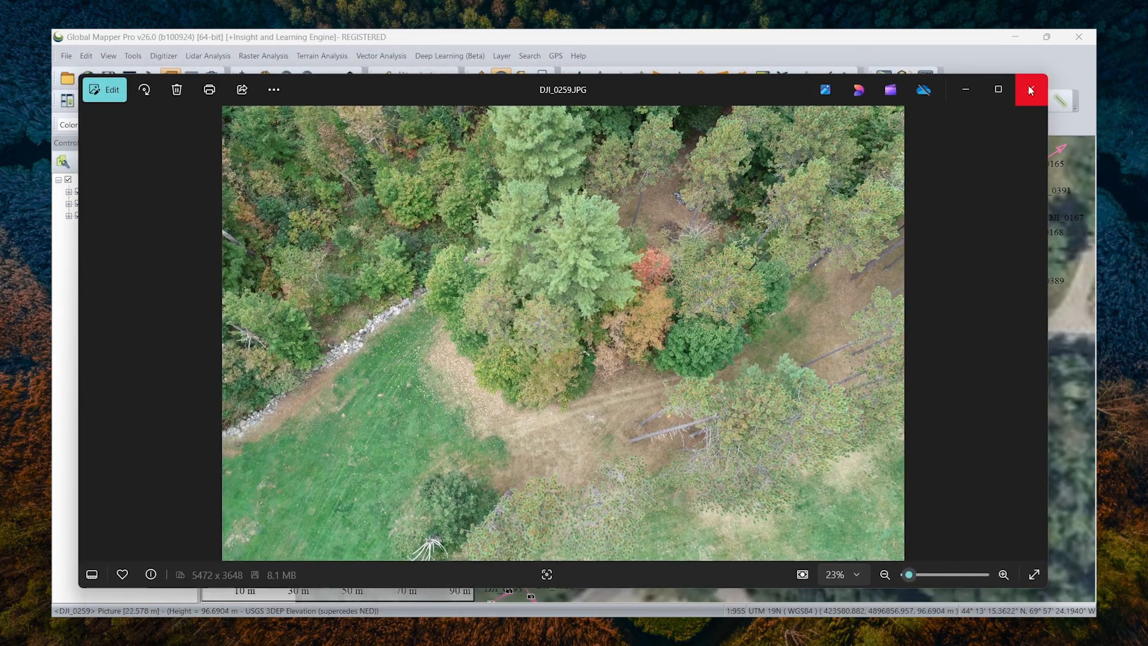
mouse_move(698, 89)
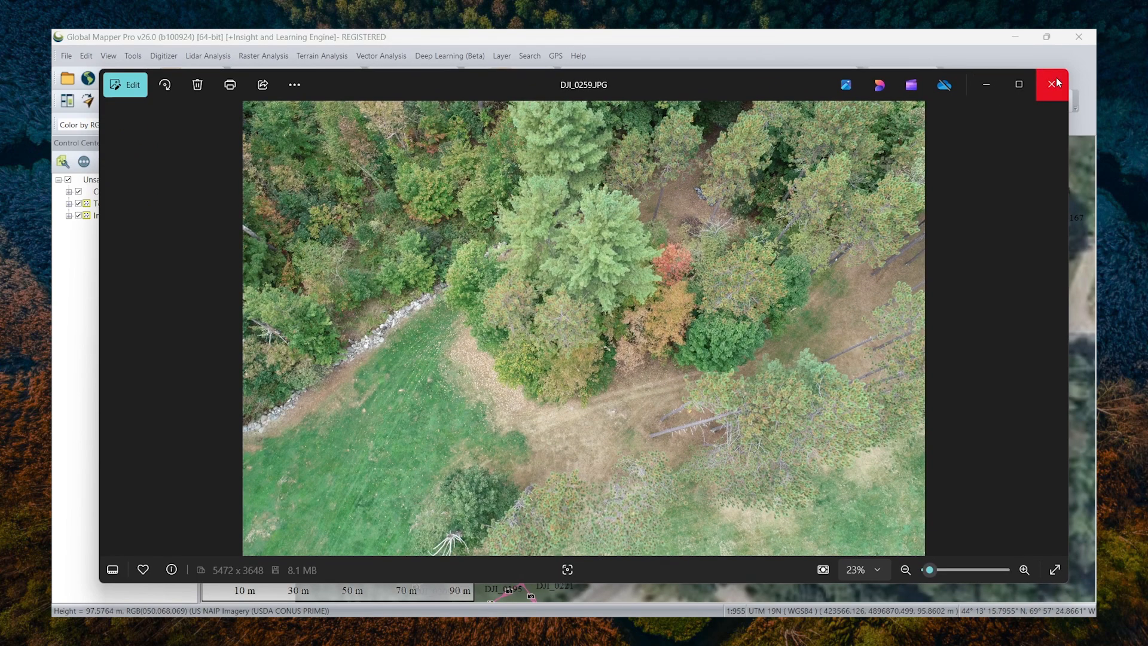
- Close the DJI_0259.JPG drone photo in Photos
left_click(1054, 84)
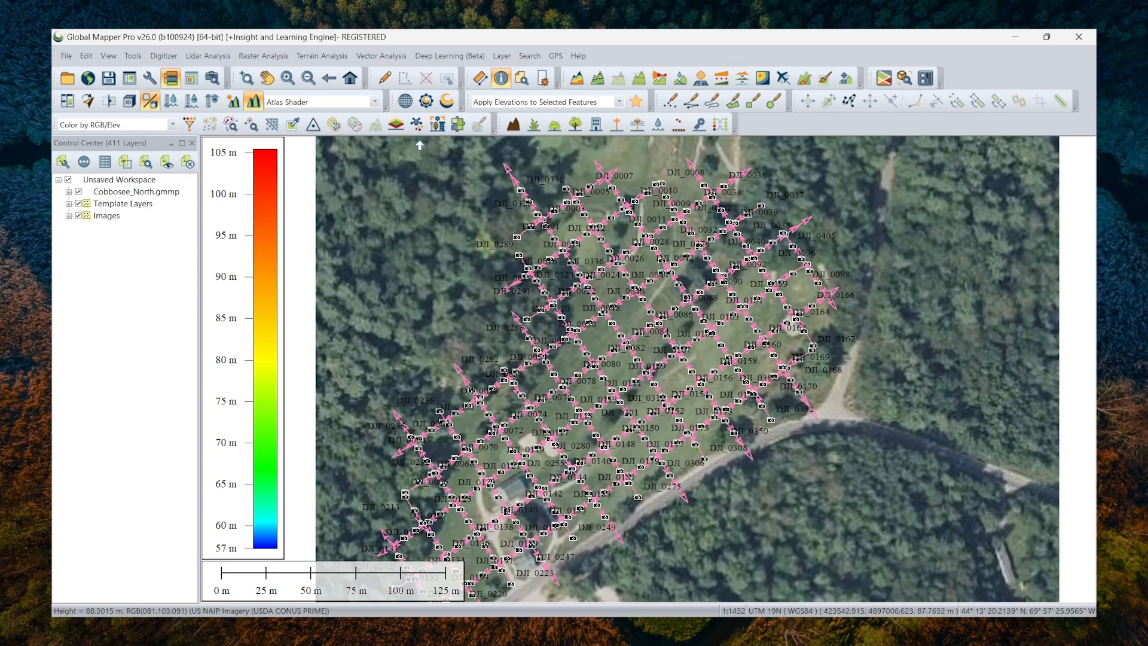
- Launch the Pixels to Points tool from the toolbar
left_click(417, 123)
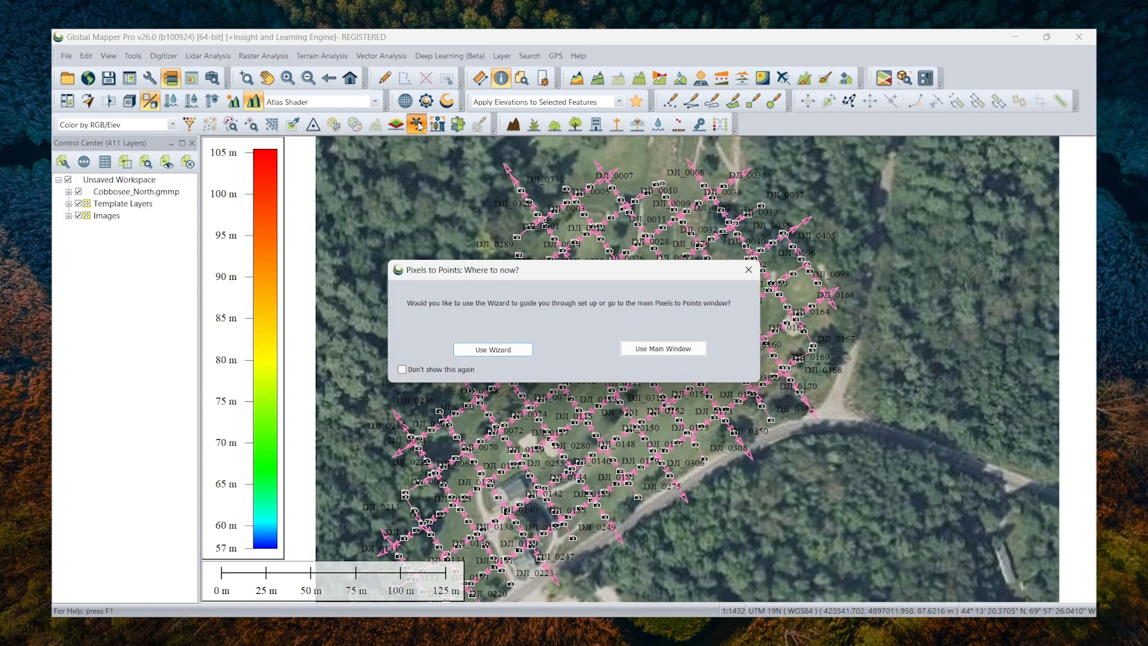
- Use the Pixels to Points main window and add the 408 drone images to the input list
left_click(661, 348)
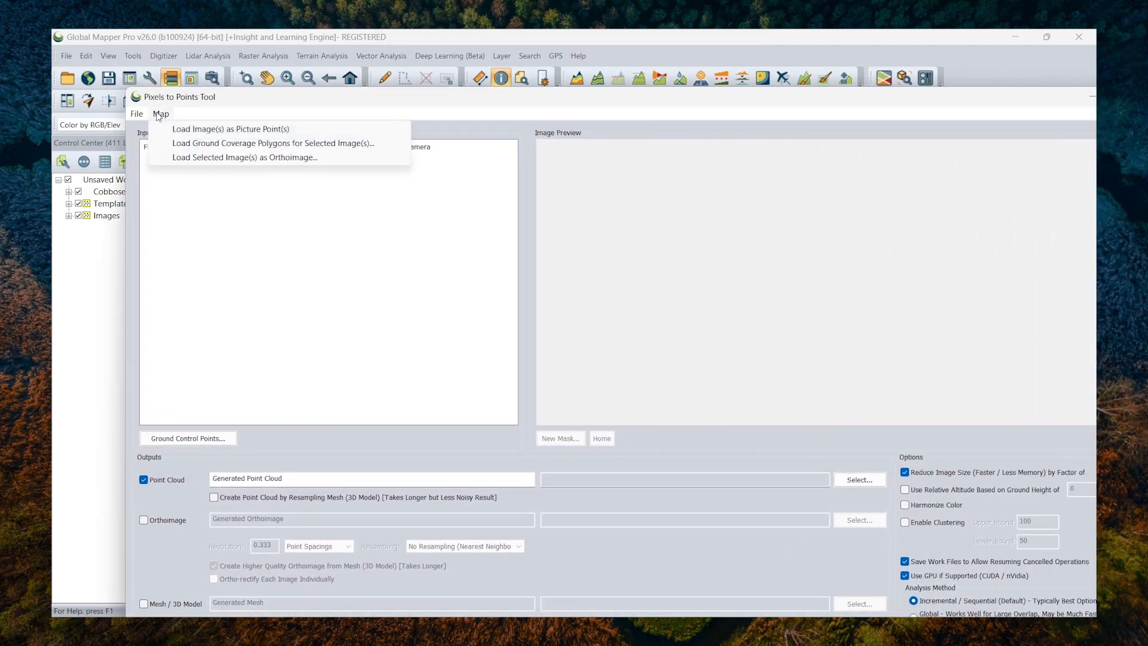
mouse_move(181, 152)
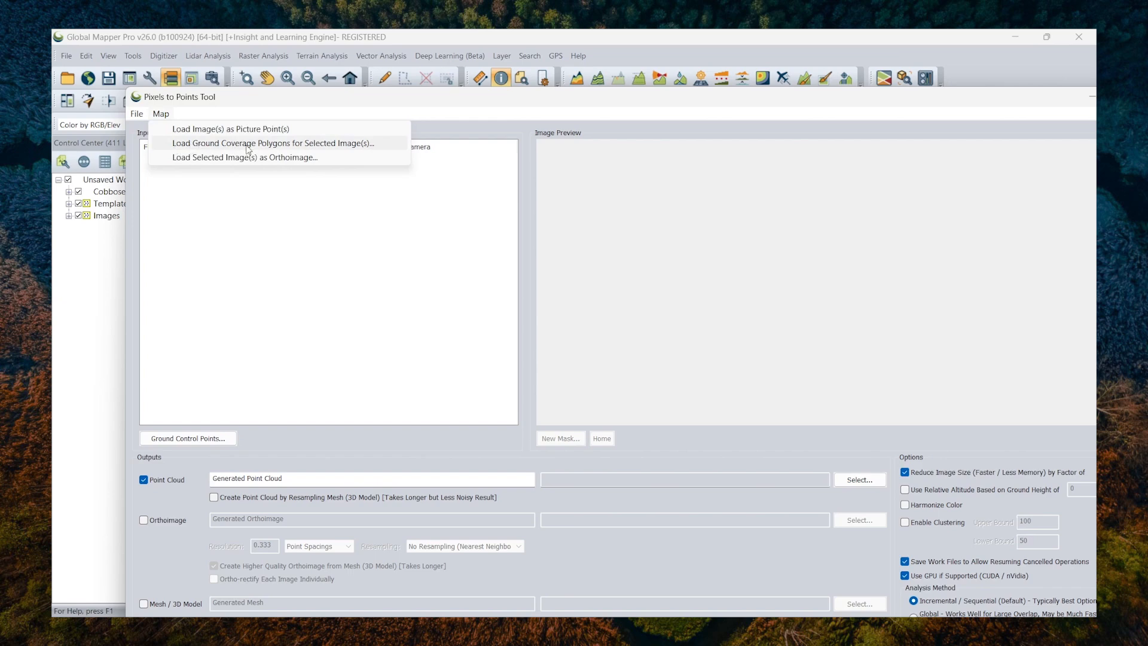
left_click(271, 143)
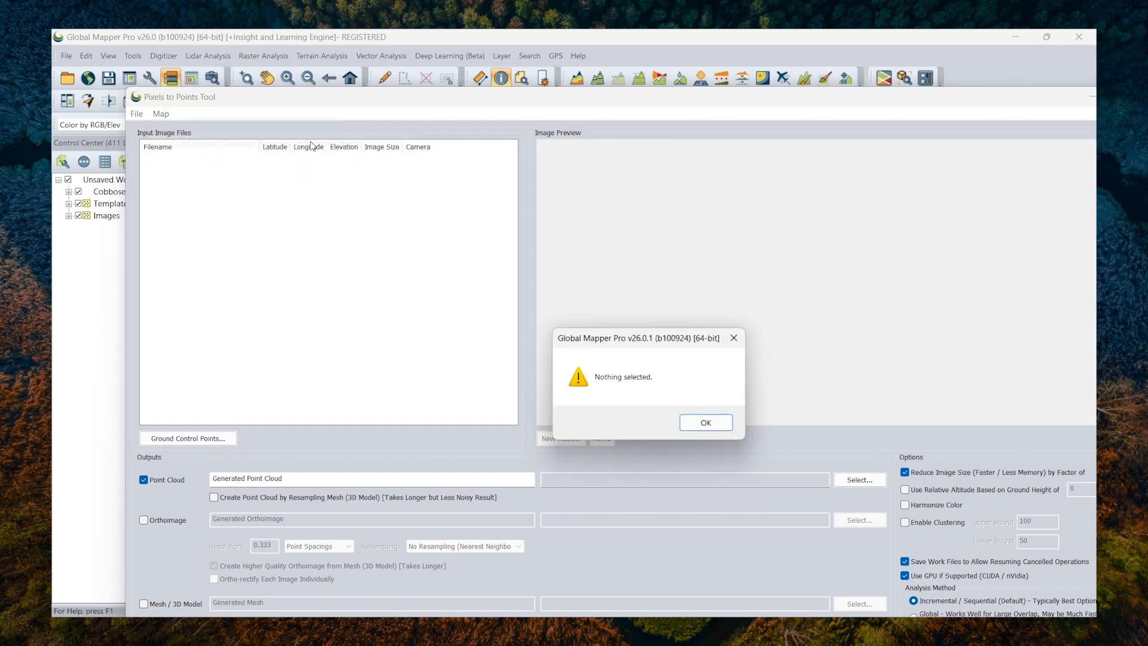
left_click(704, 422)
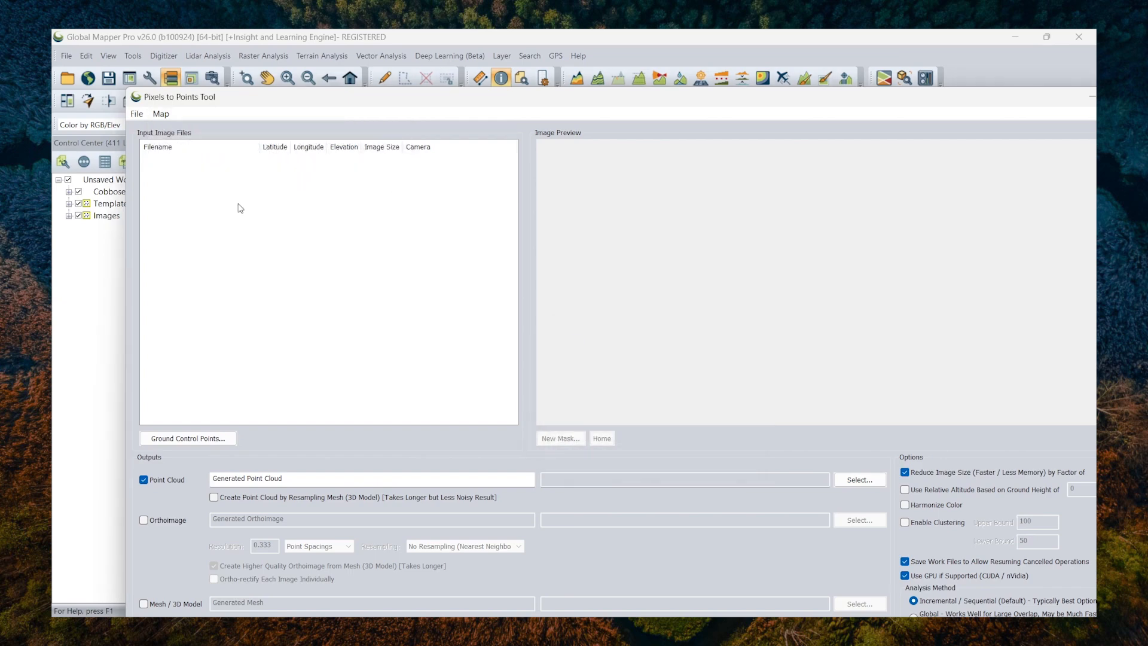
right_click(197, 187)
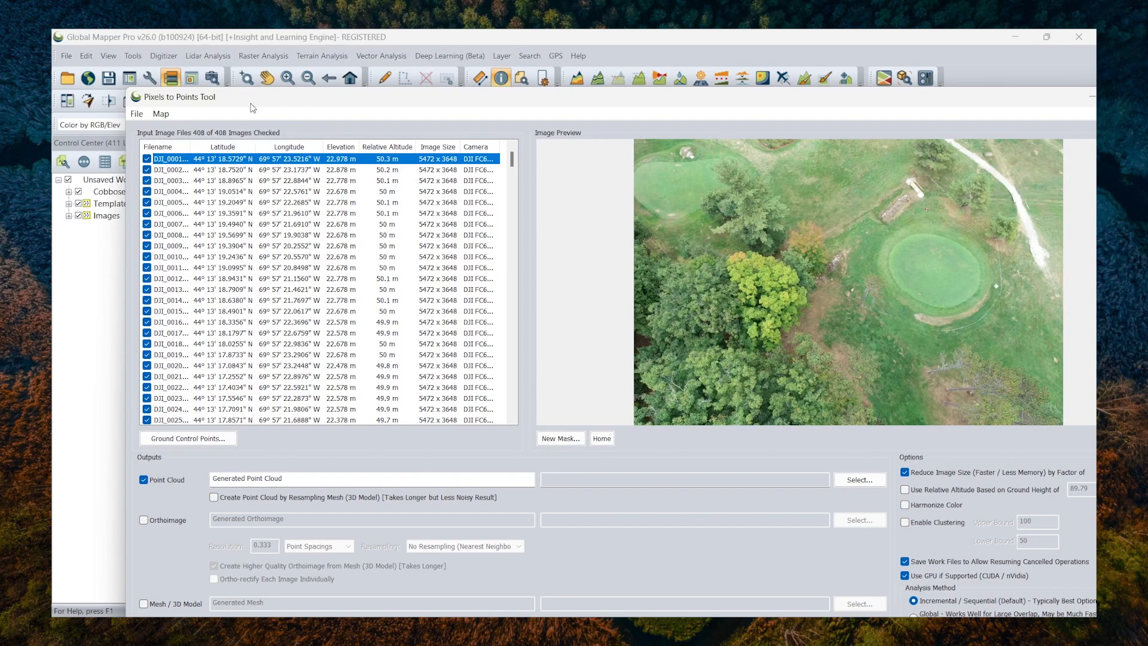
- Generate ground coverage polygons for the selected images with the default green style
left_click(159, 114)
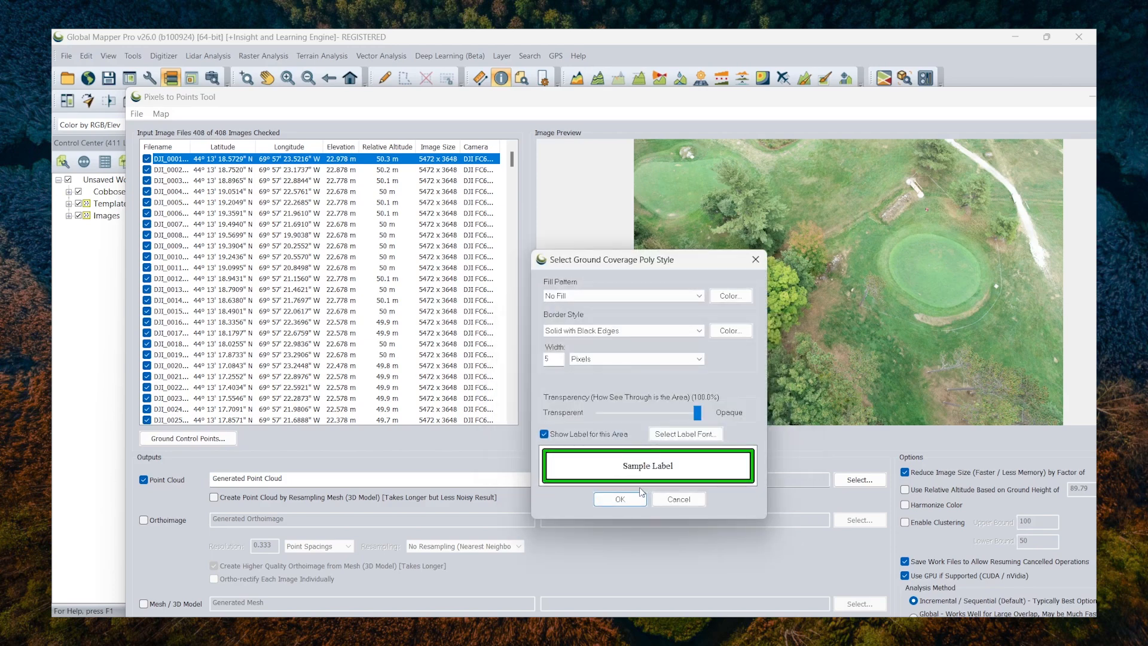
left_click(619, 499)
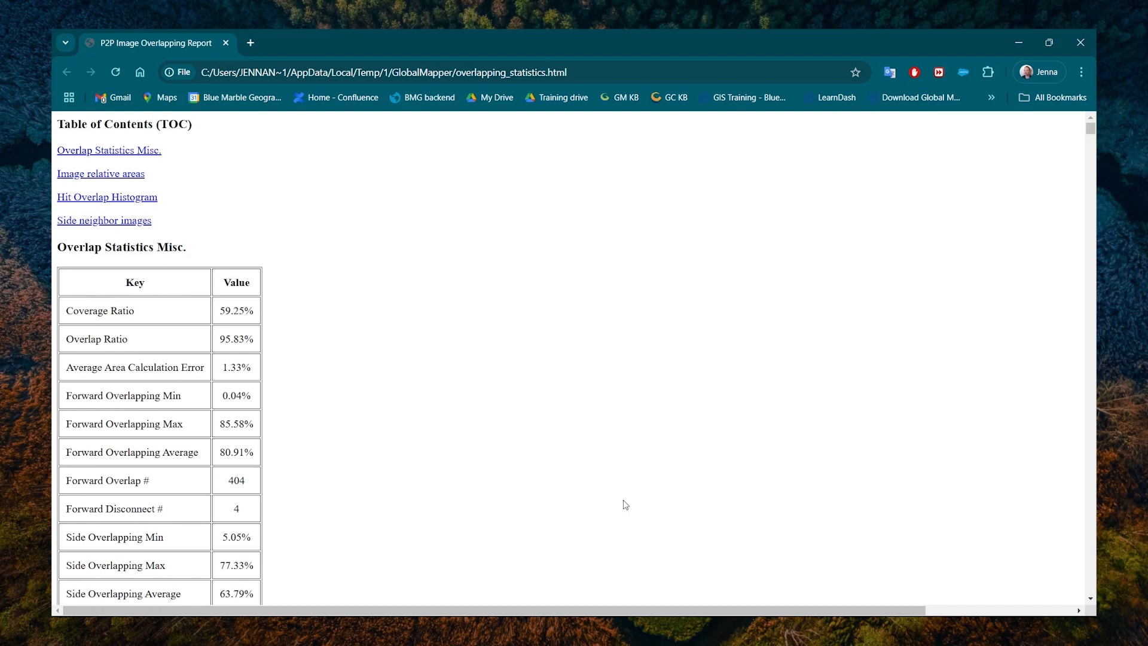
mouse_move(513, 440)
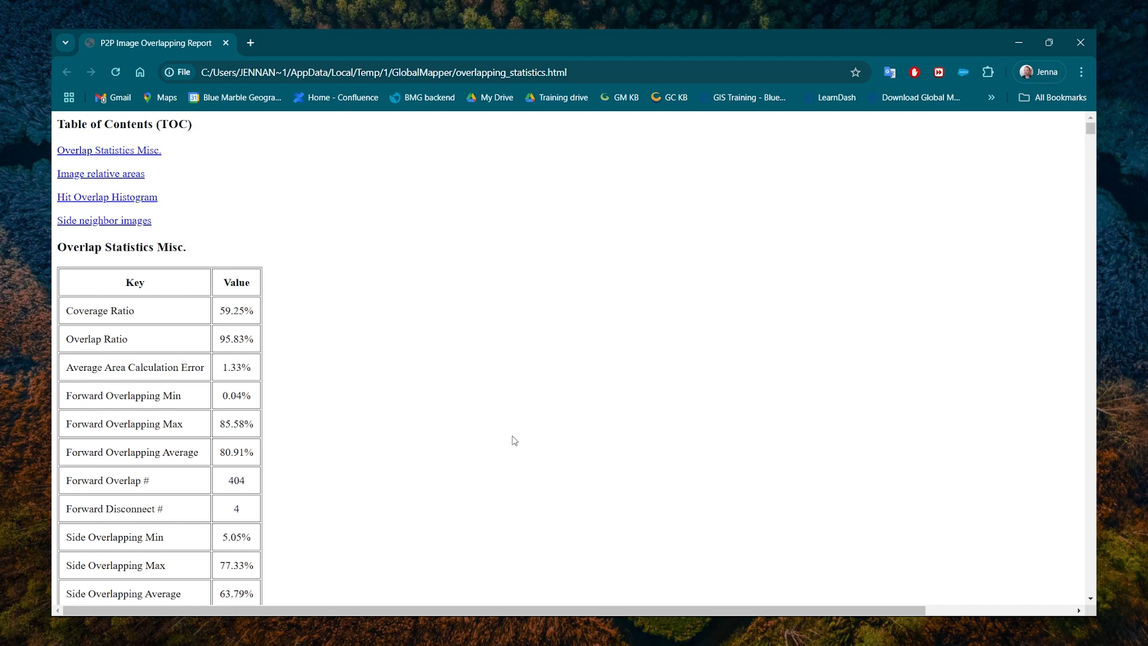
mouse_move(455, 419)
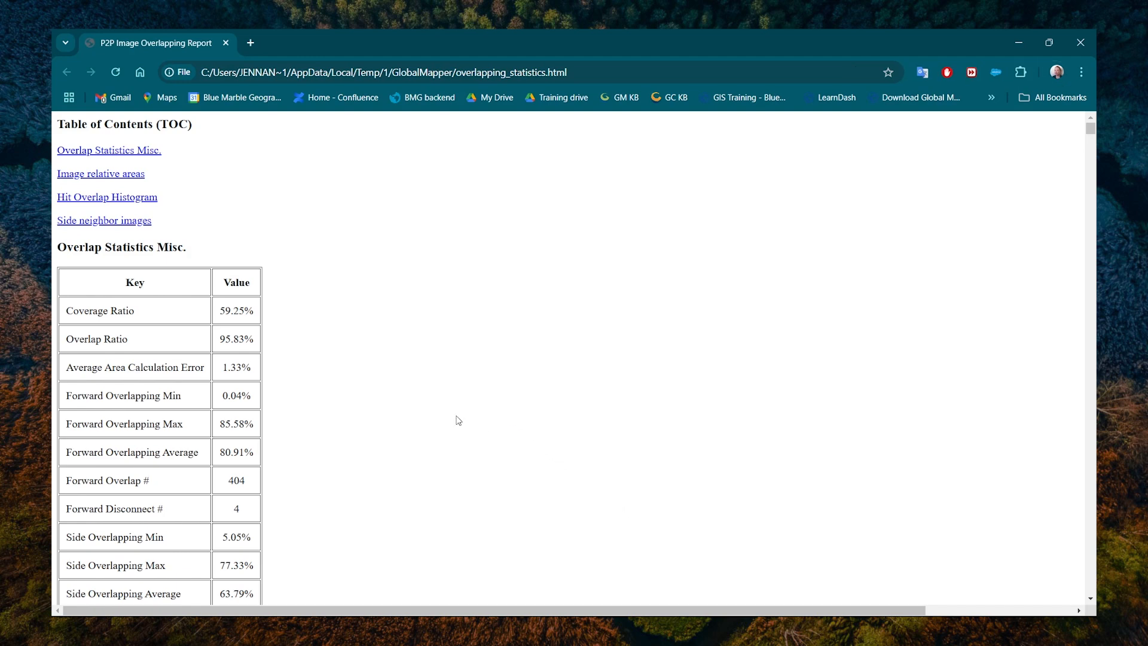
mouse_move(387, 379)
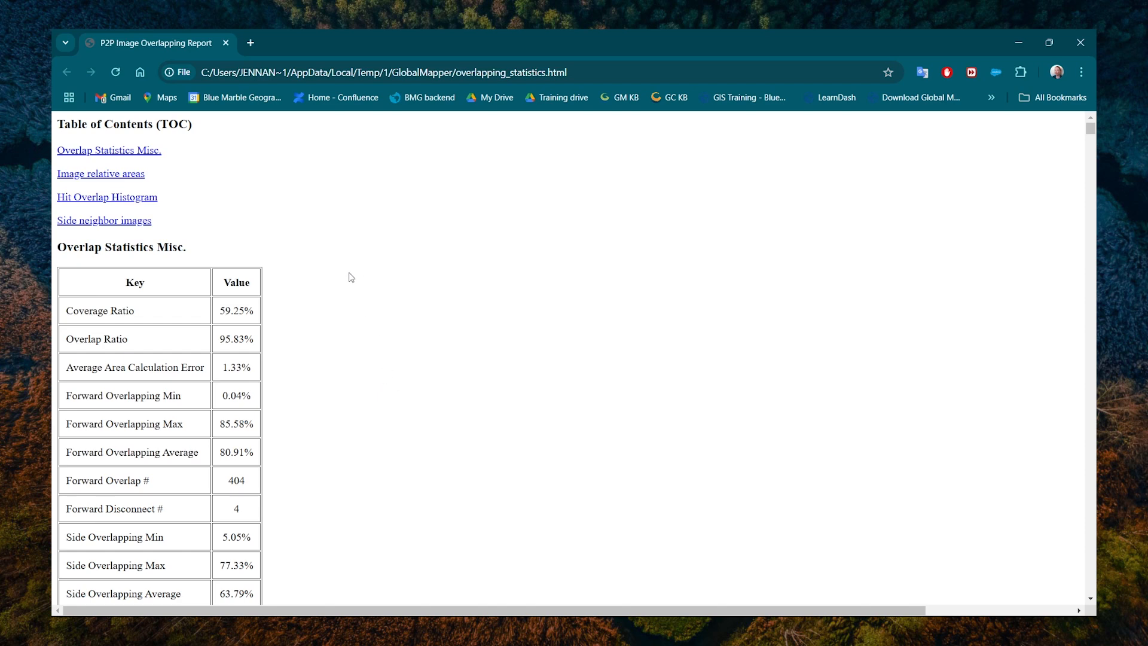
mouse_move(307, 269)
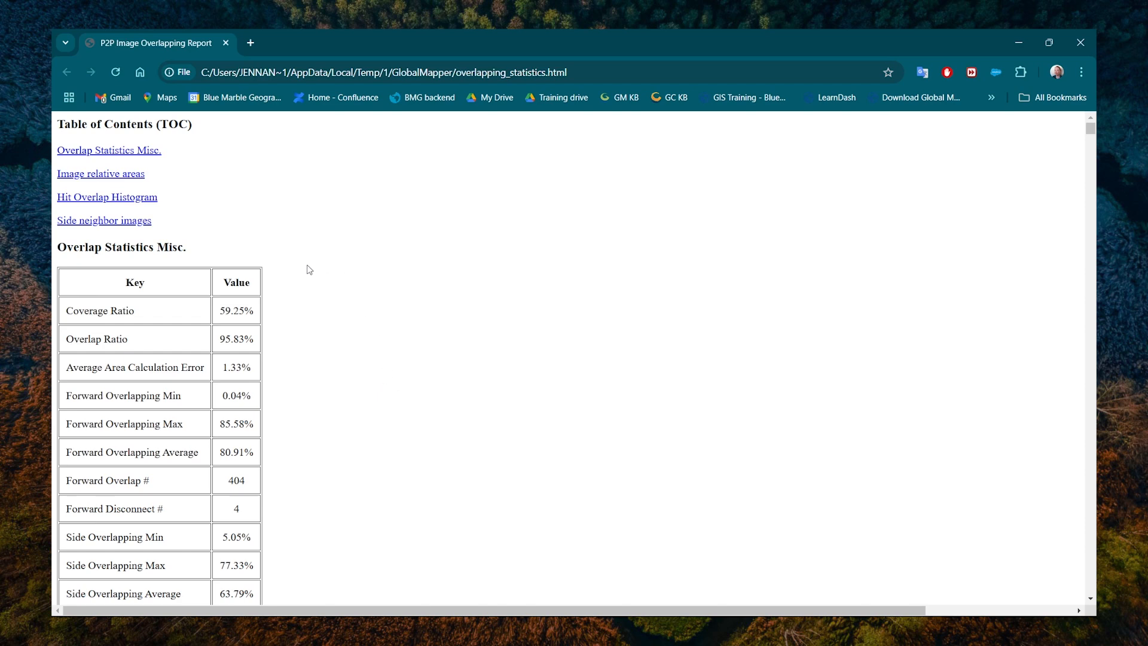
- Scroll the overlap report to see the full statistics table, including 375 side overlaps
scroll("down", 3)
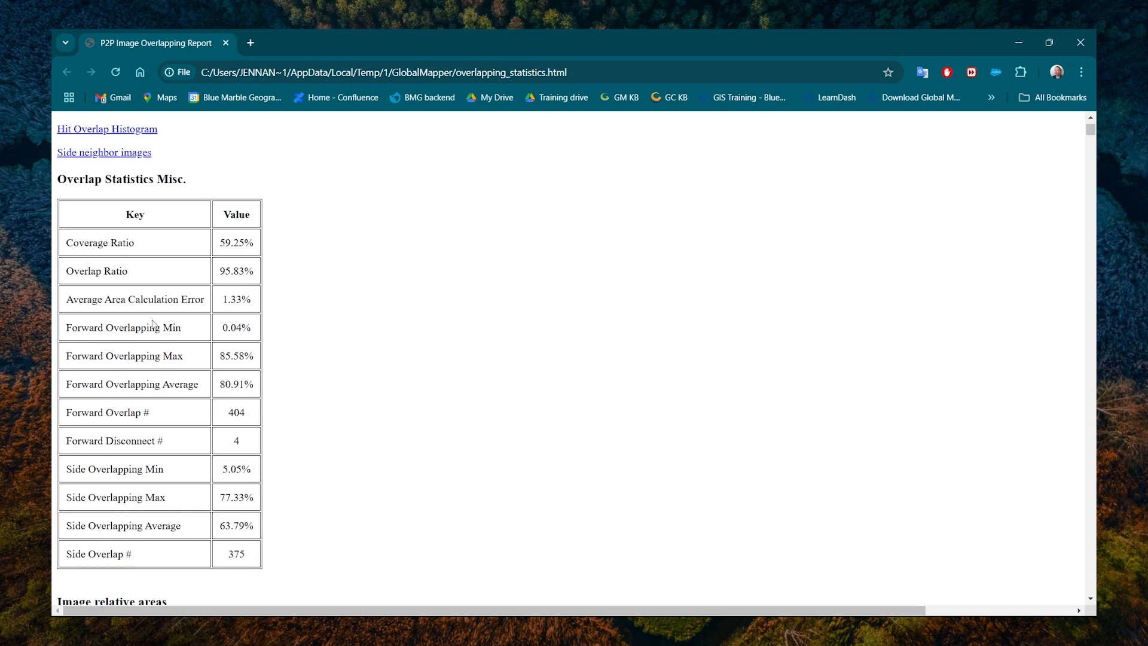
mouse_move(158, 383)
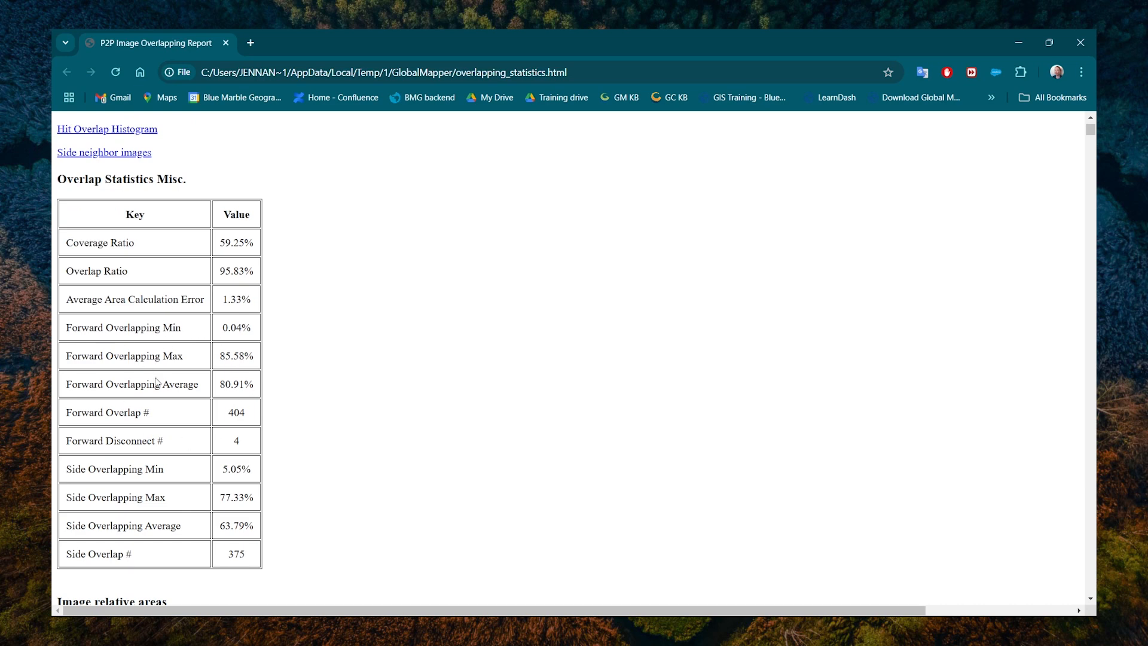
mouse_move(224, 434)
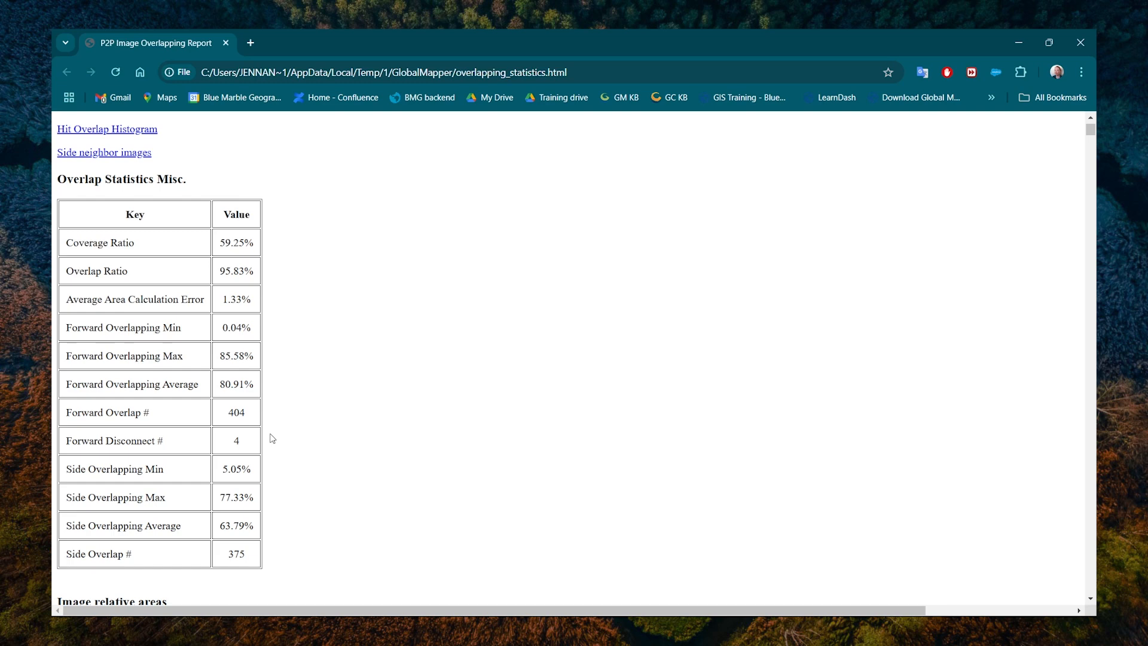
mouse_move(231, 353)
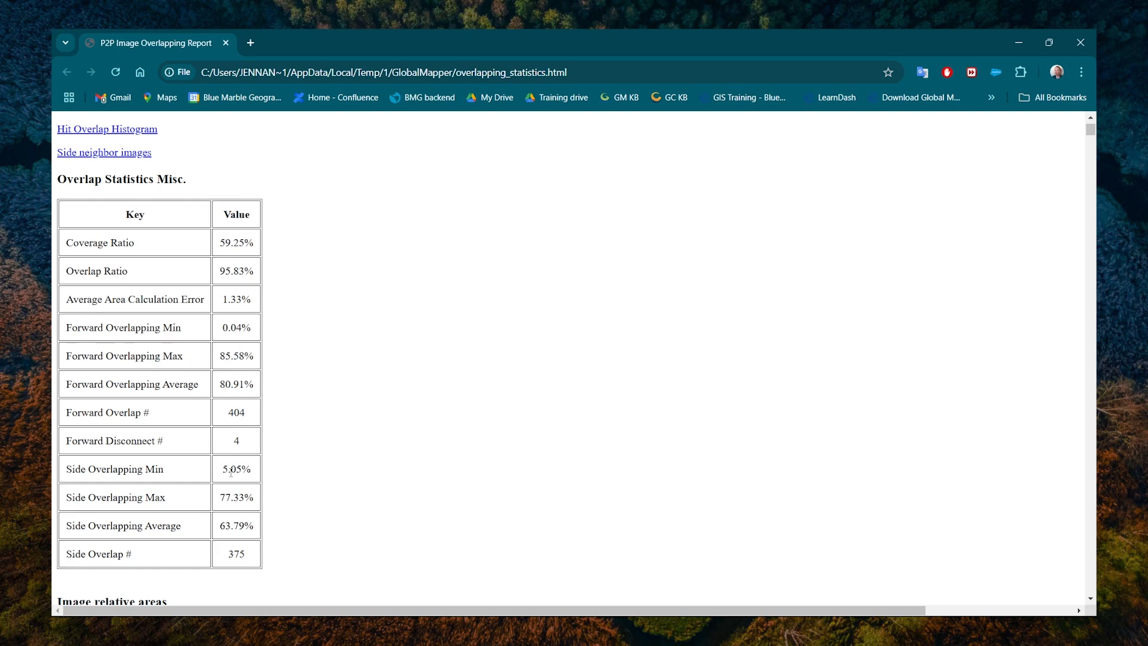
mouse_move(252, 480)
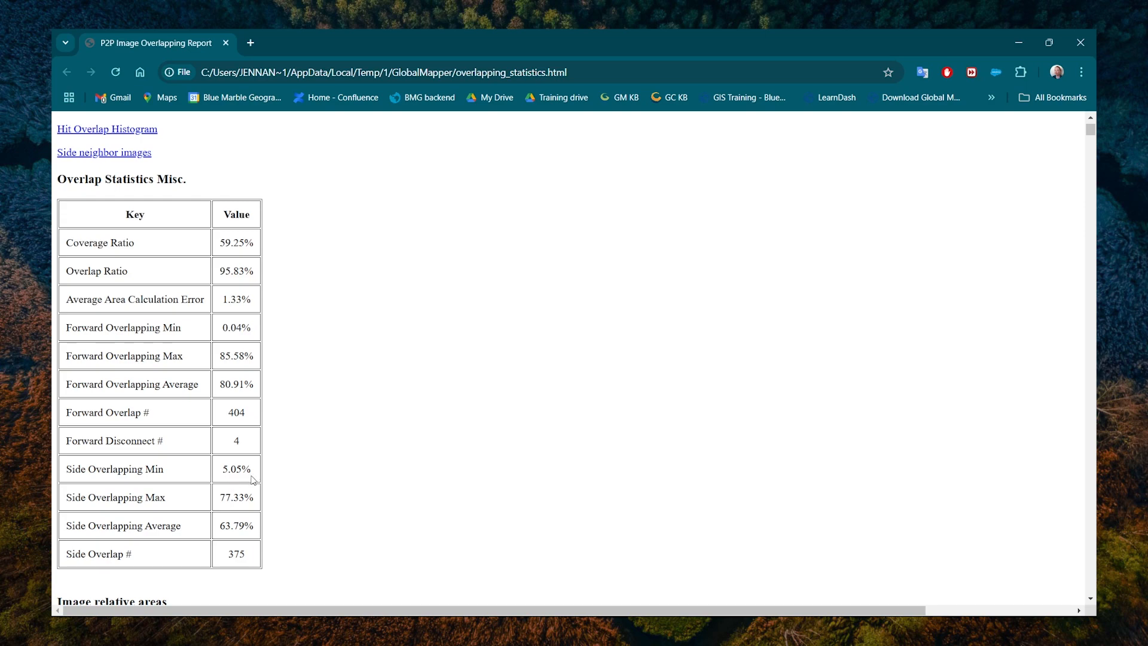
mouse_move(258, 468)
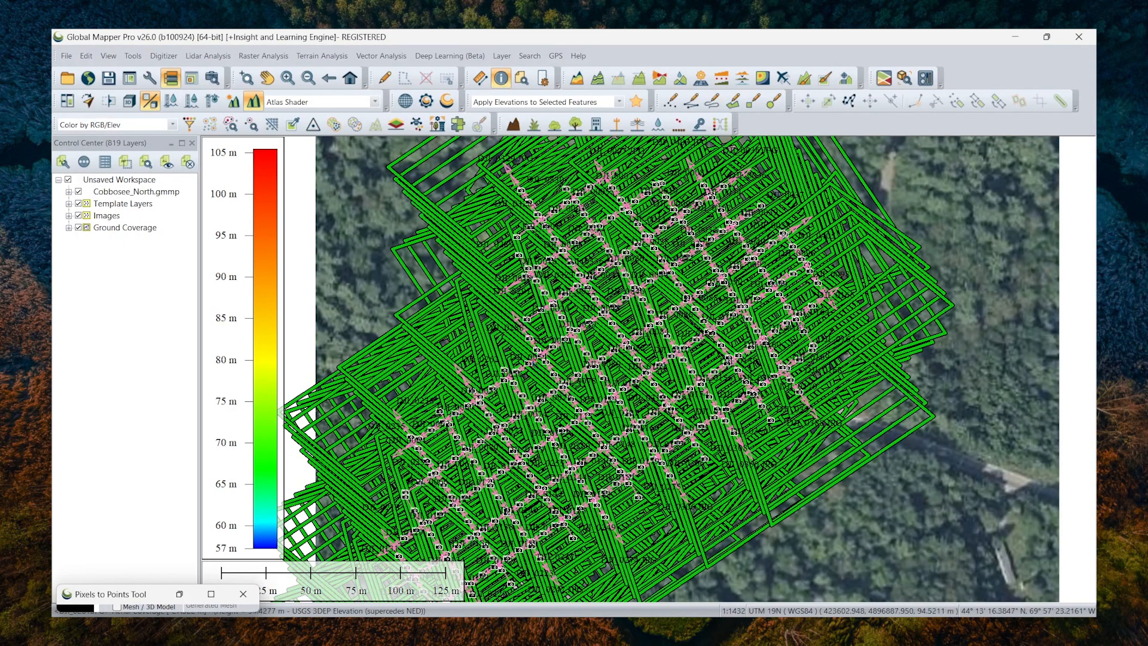
- Zoom out over the green footprint polygons, then hide the Ground Coverage layer
scroll("down", 3)
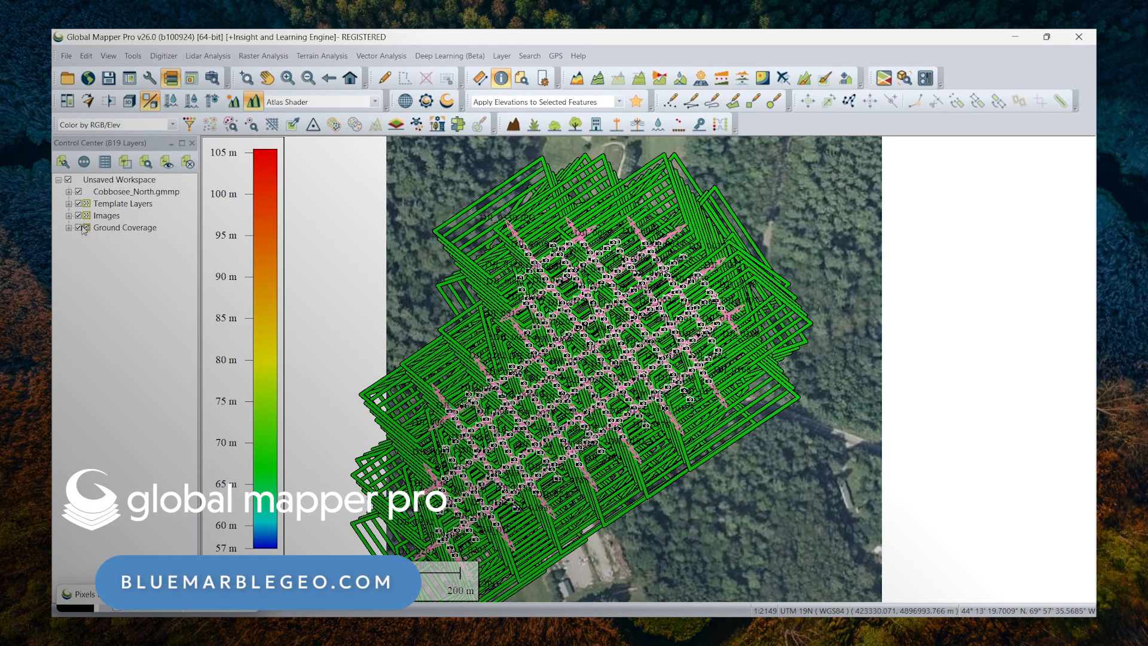
left_click(78, 227)
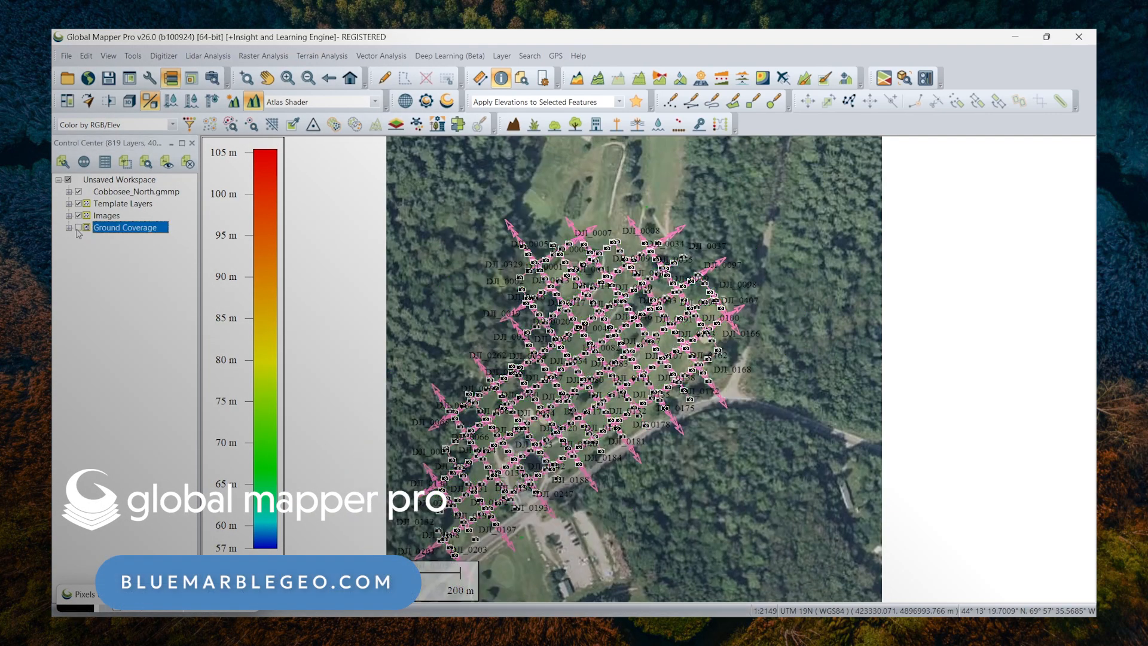
- Briefly restore the Pixels to Points window to confirm 408 images, then bring up the File commands
left_click(78, 227)
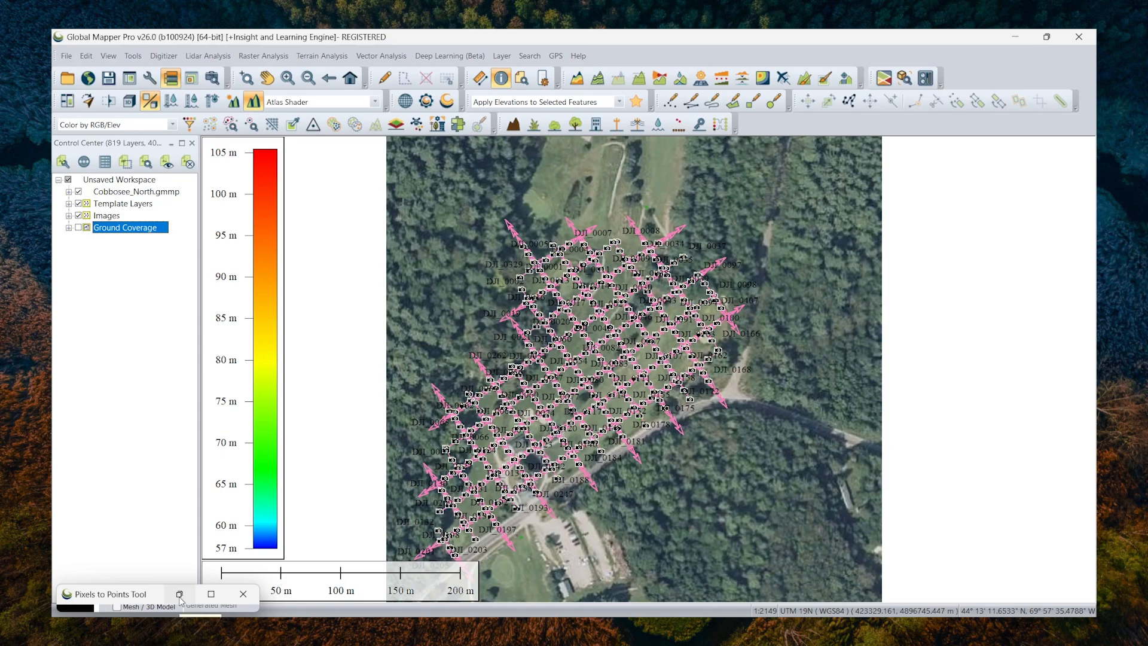
left_click(210, 594)
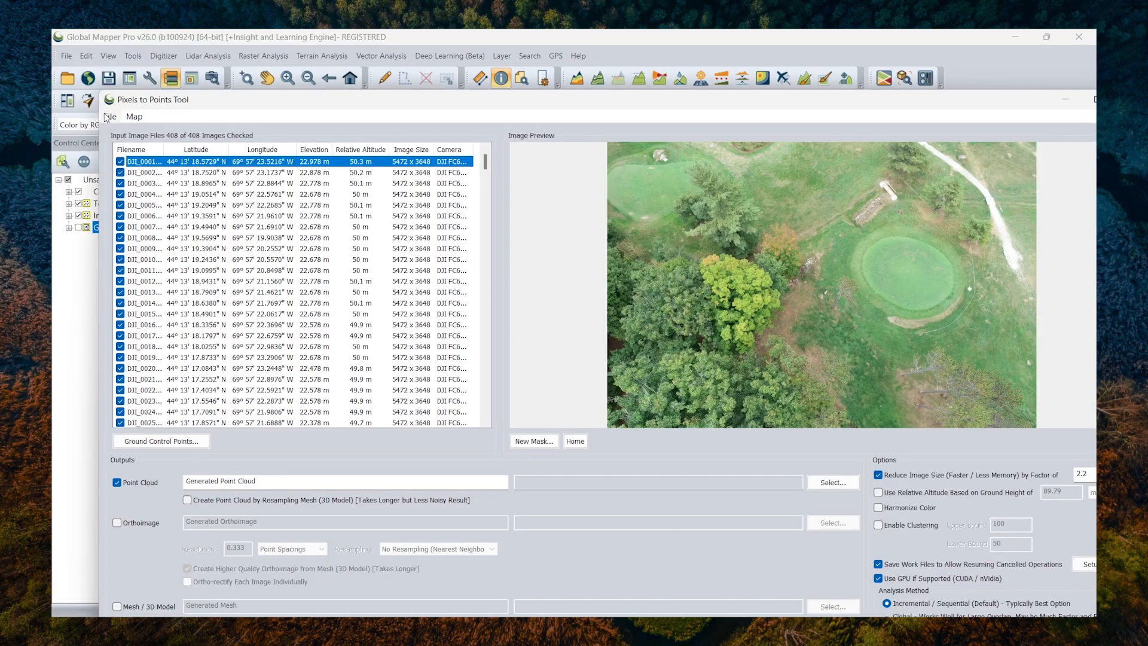
left_click(110, 116)
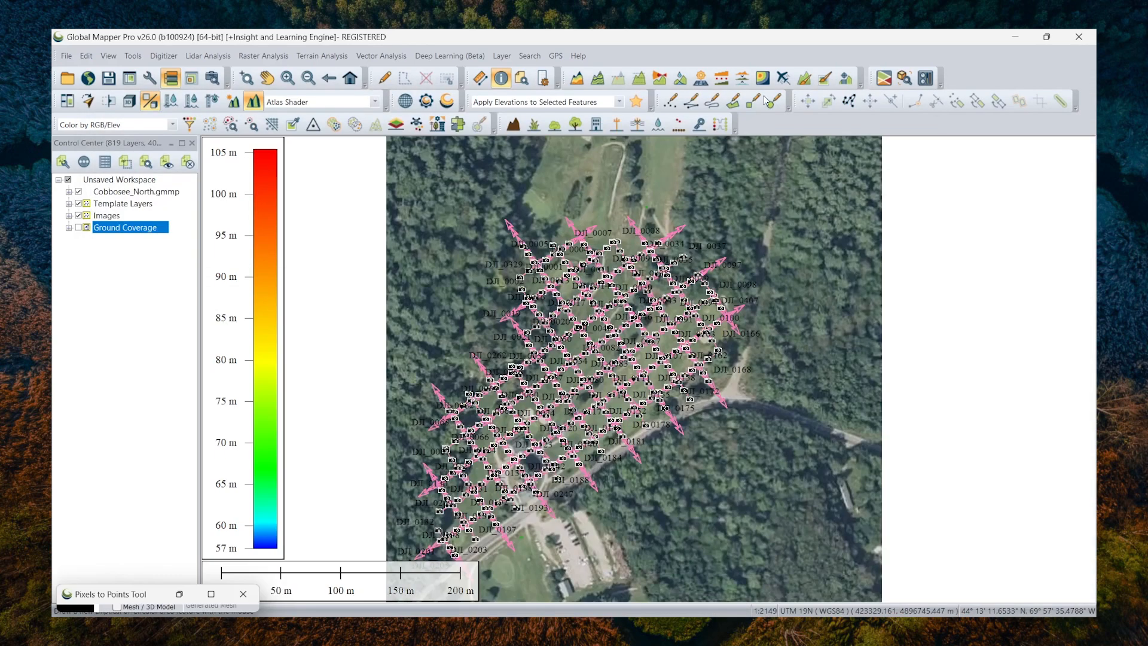
left_click(66, 57)
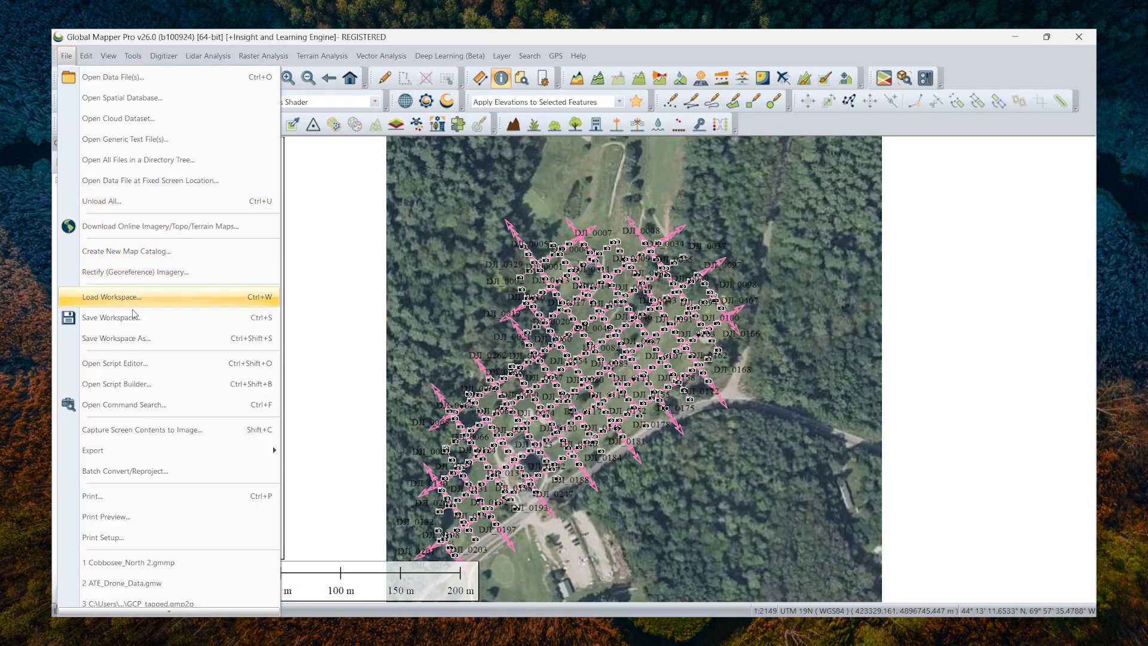